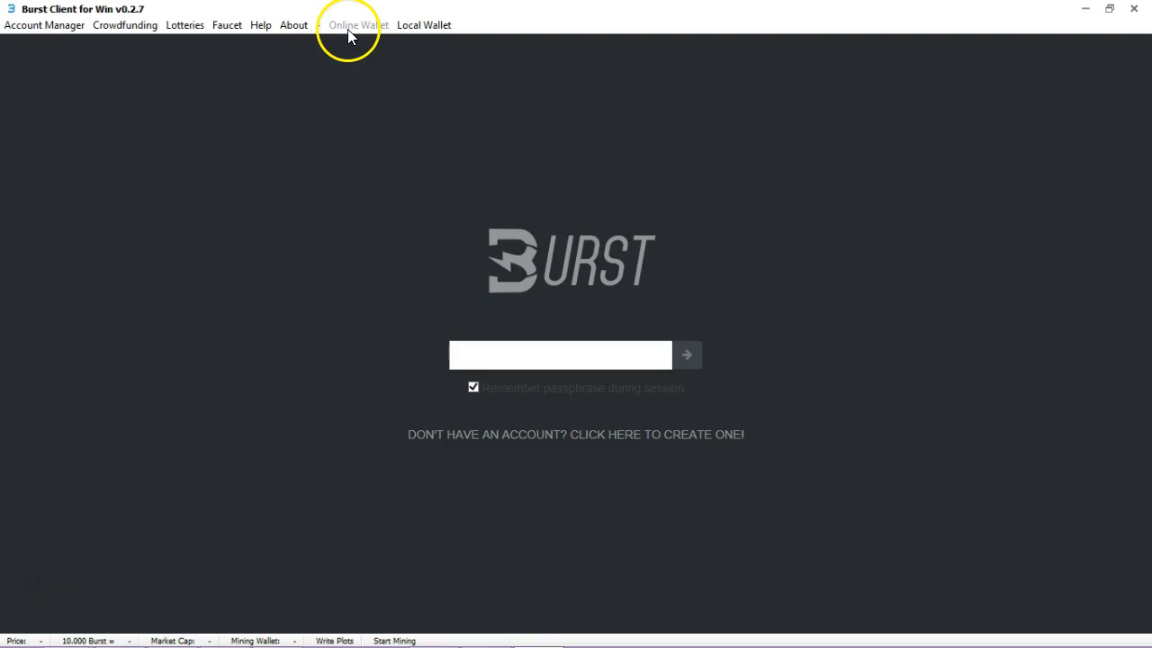
Step: Copy the FXALTareeq.txt wallet's passphrase from the Account Manager's saved wallets to the clipboard
click(43, 25)
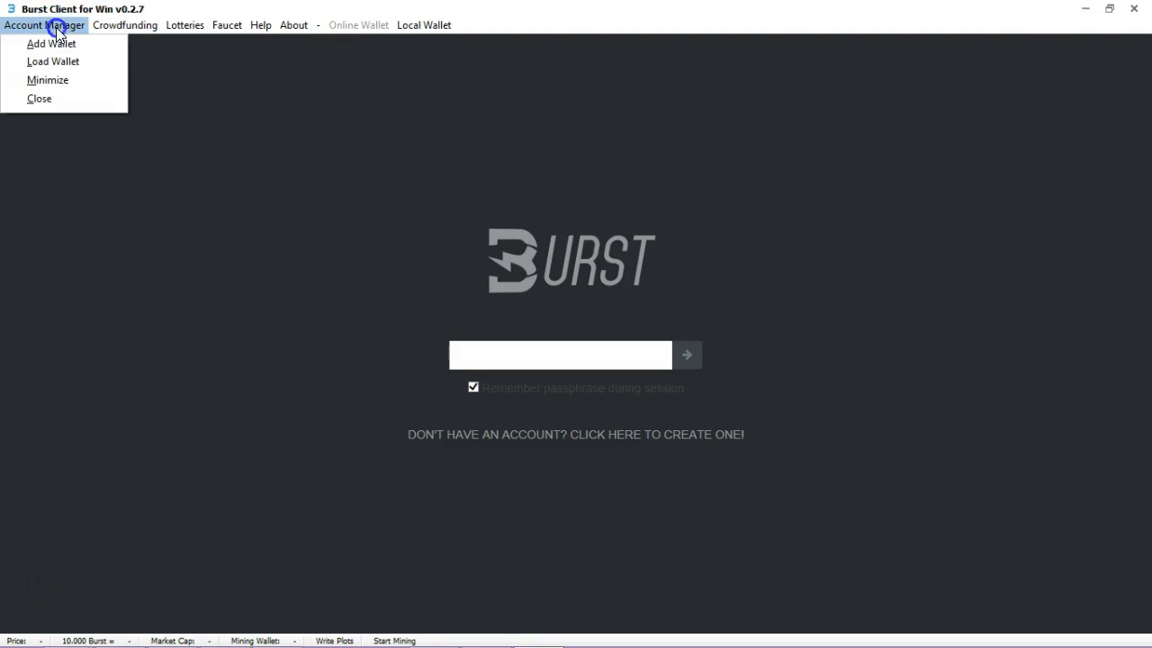
click(53, 61)
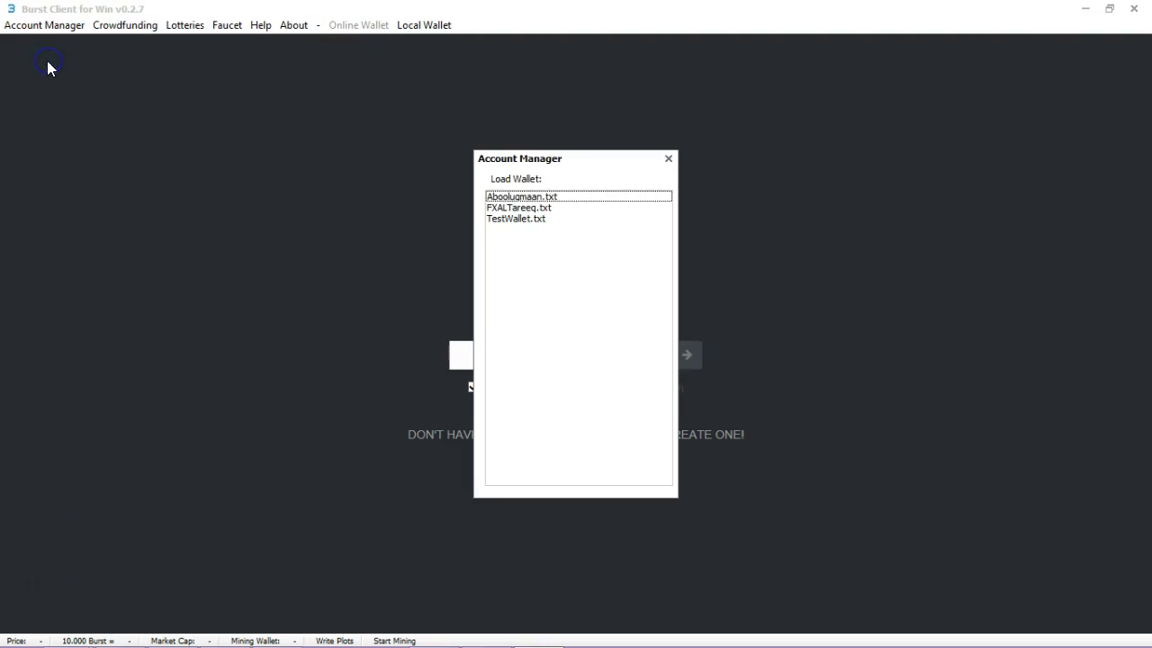
double_click(519, 207)
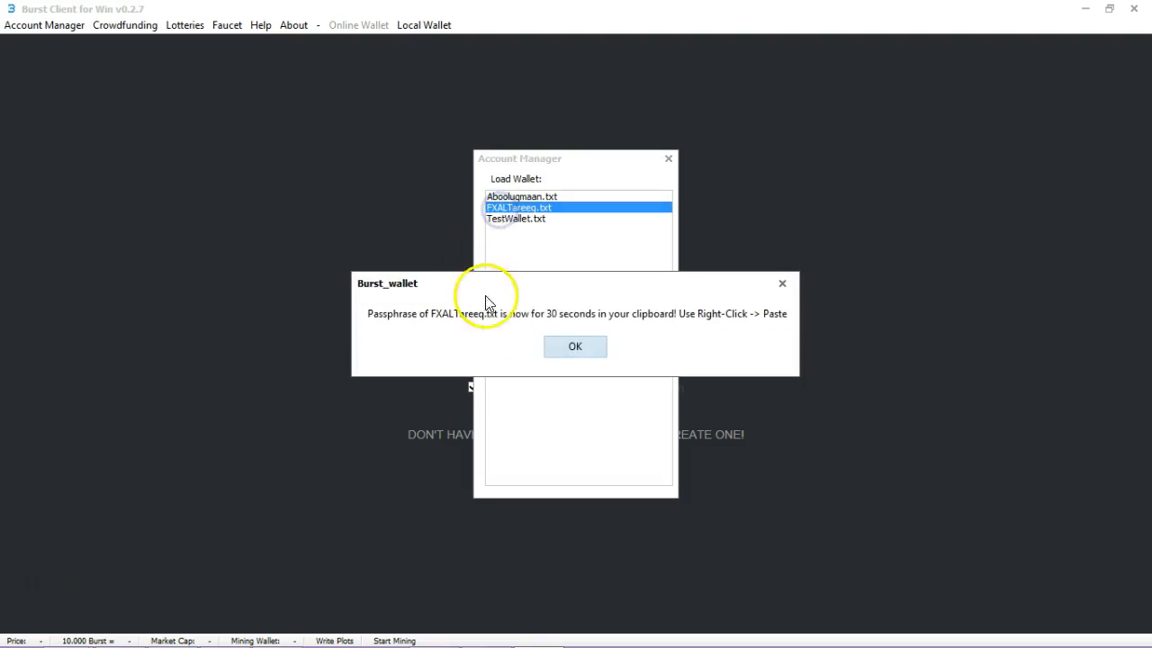
right_click(532, 360)
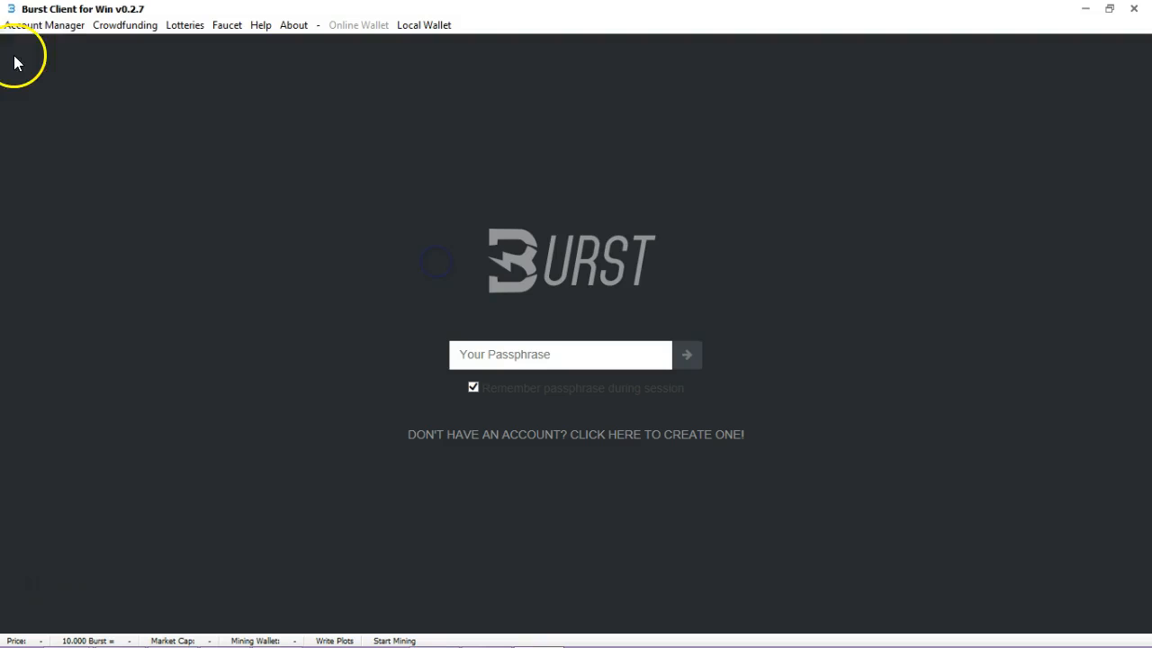
click(45, 24)
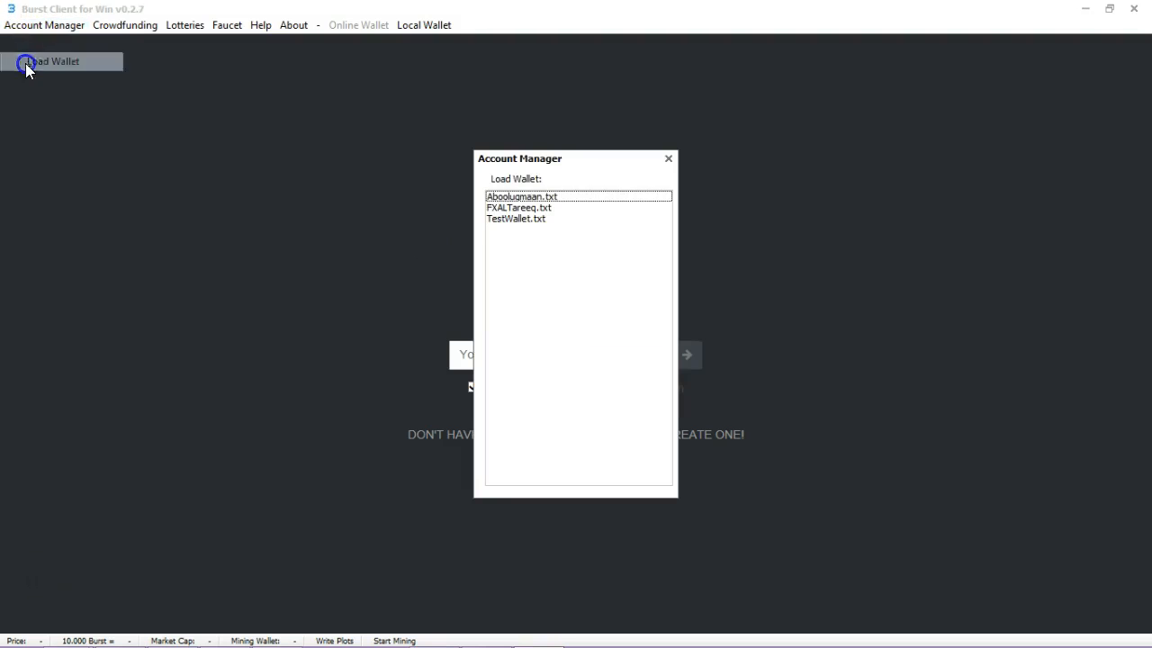
double_click(518, 207)
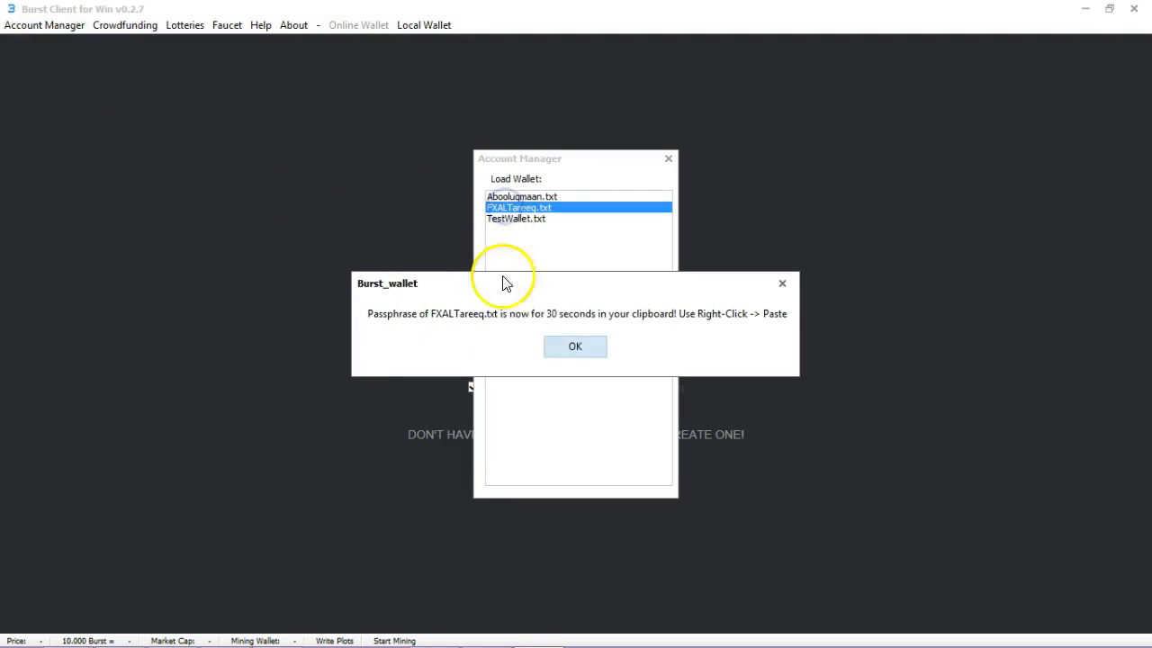
click(575, 347)
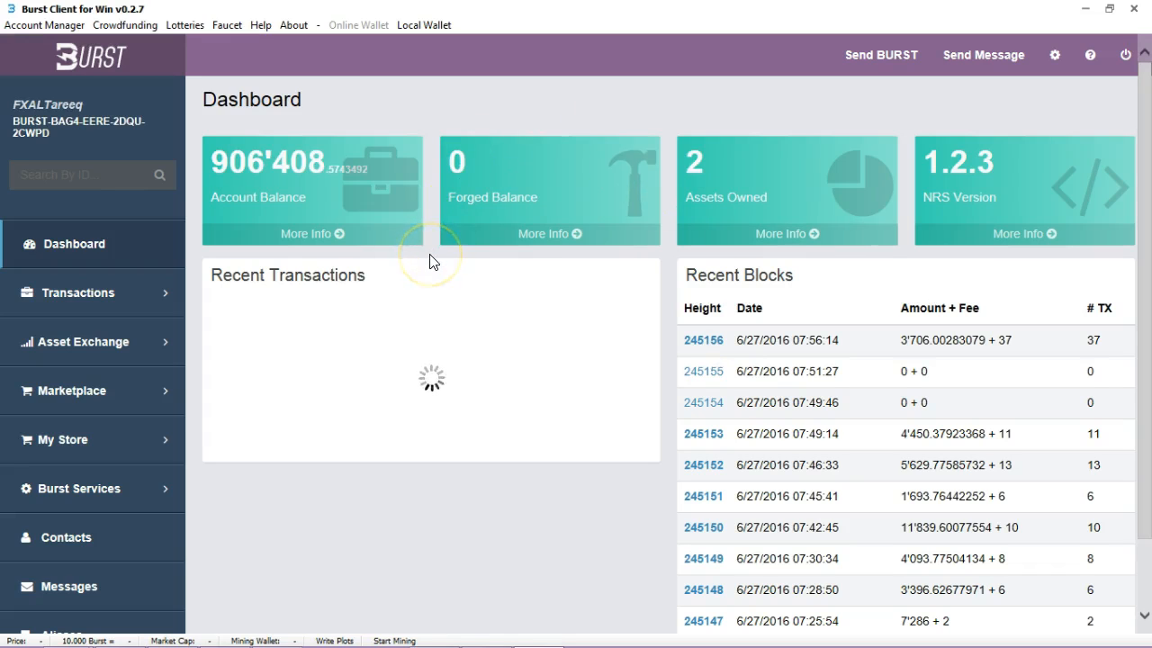
mouse_move(758, 297)
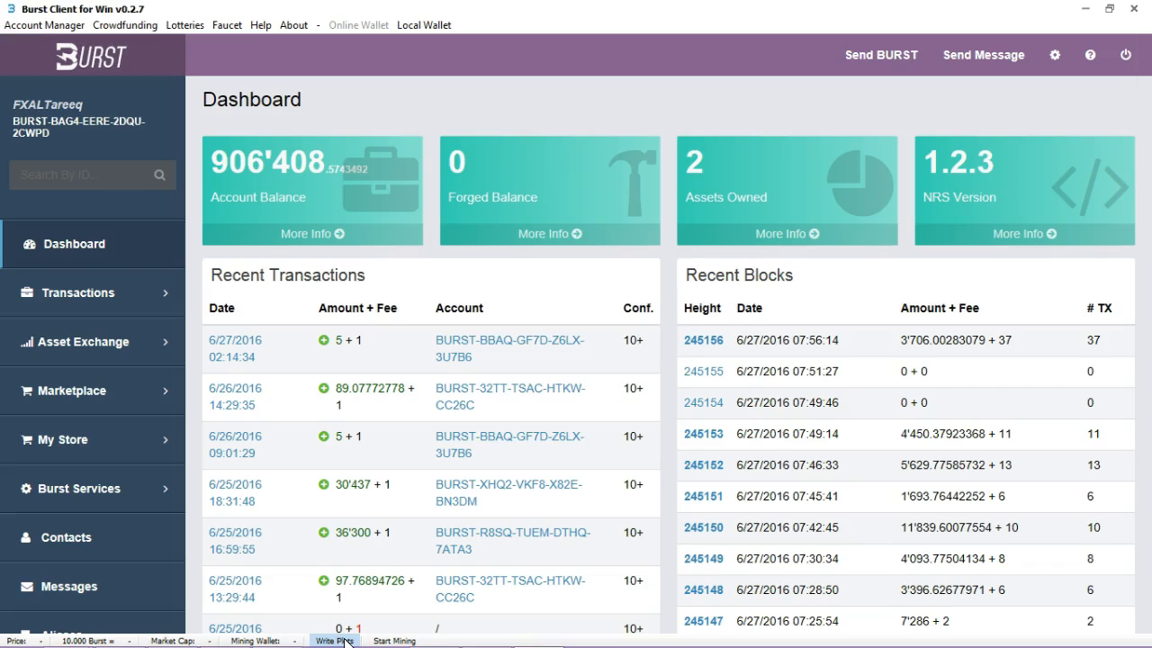
Step: Choose drive D: (7 GB free) in the Plotter, dismissing the missing-disk error for drive I
click(333, 640)
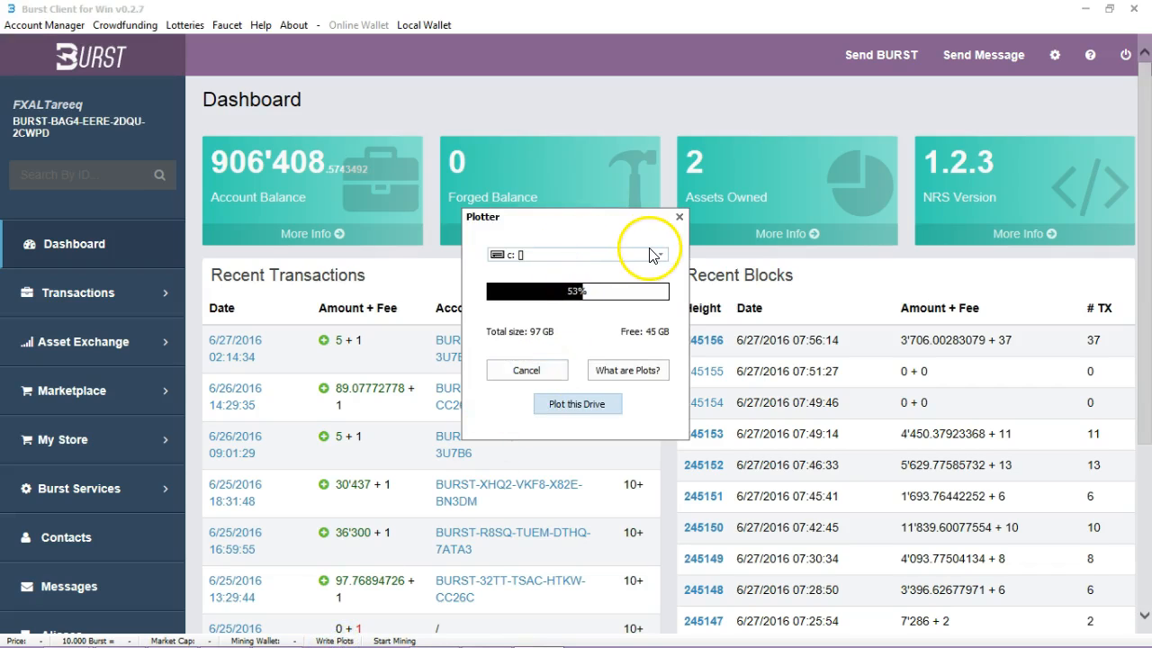
mouse_move(661, 256)
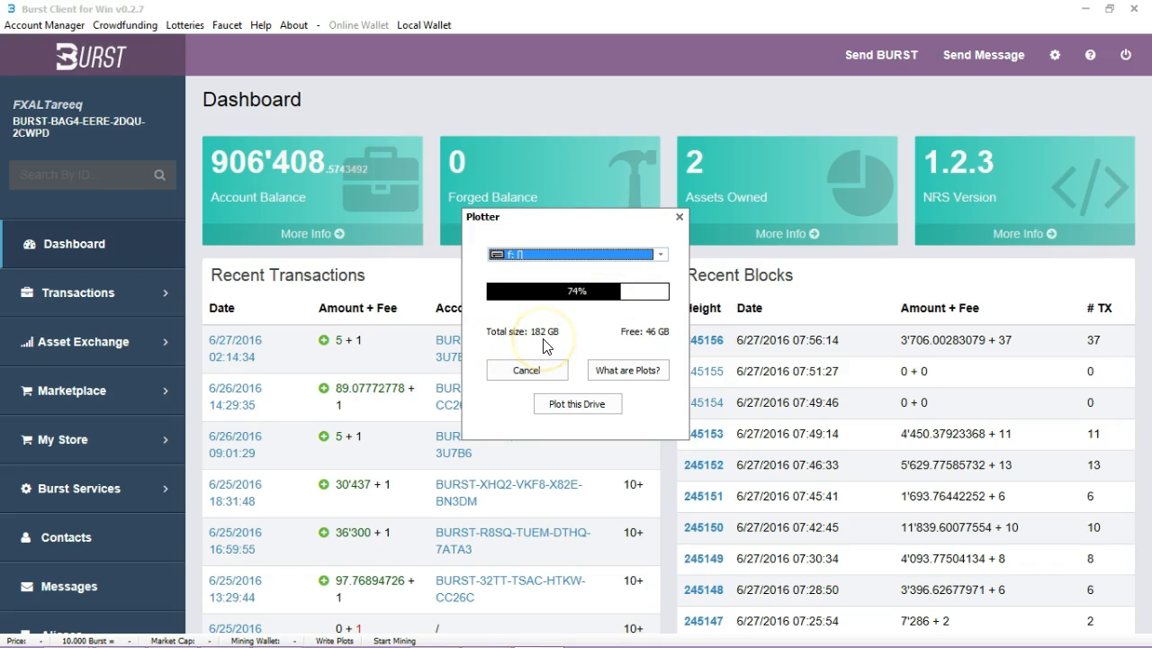
mouse_move(556, 343)
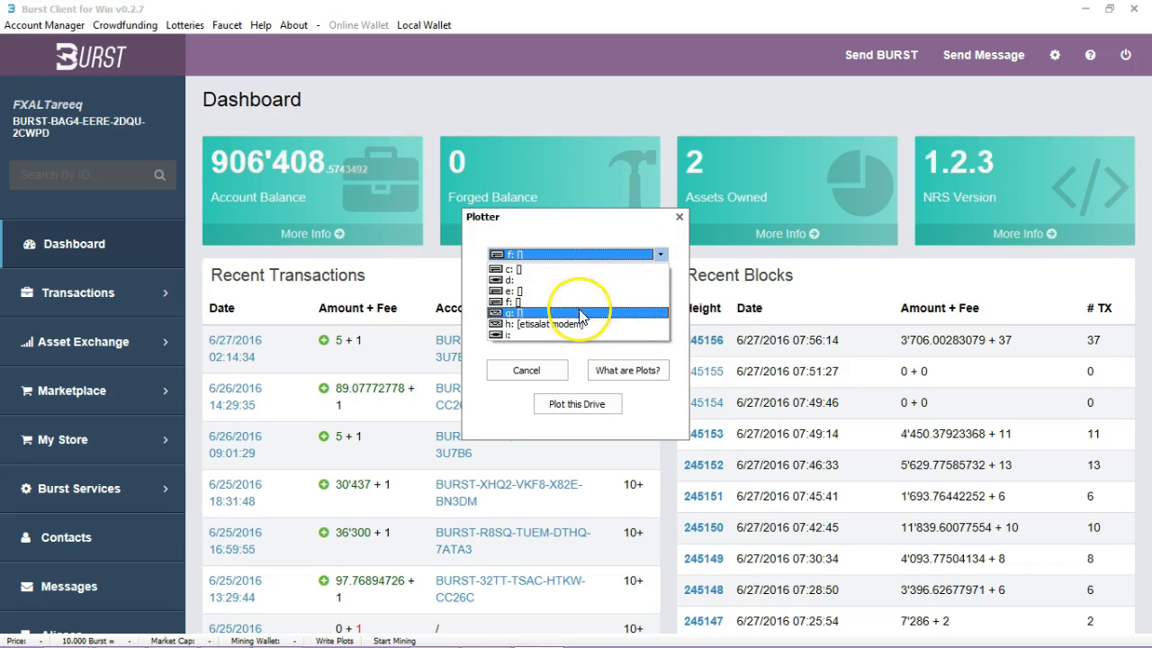
click(549, 324)
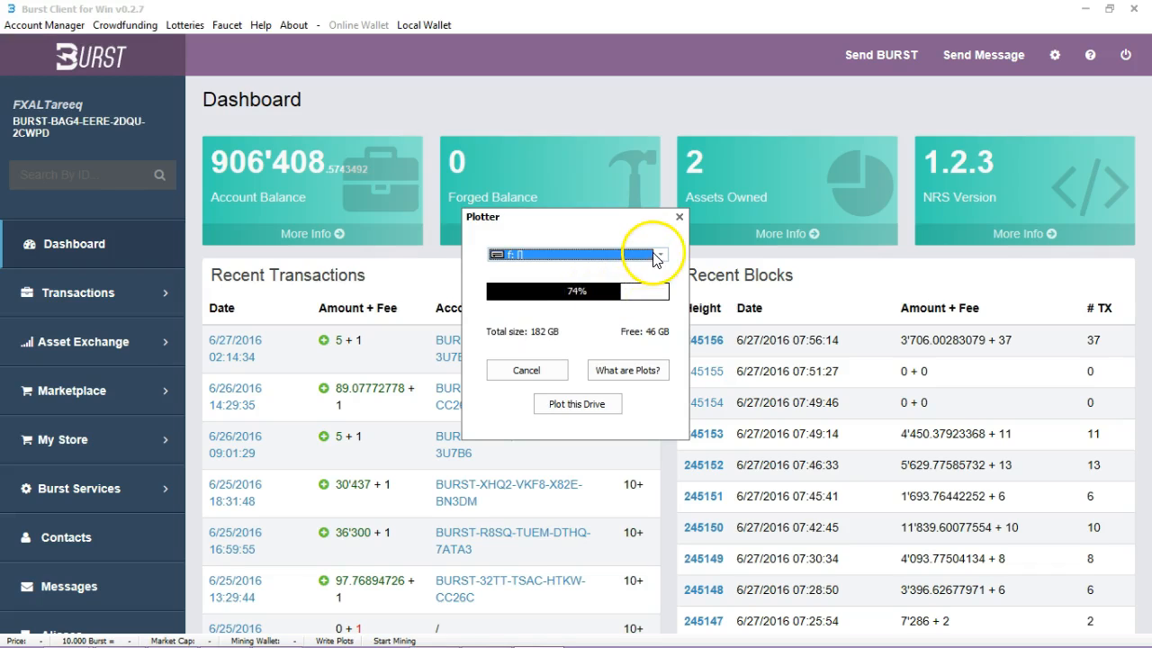
click(658, 254)
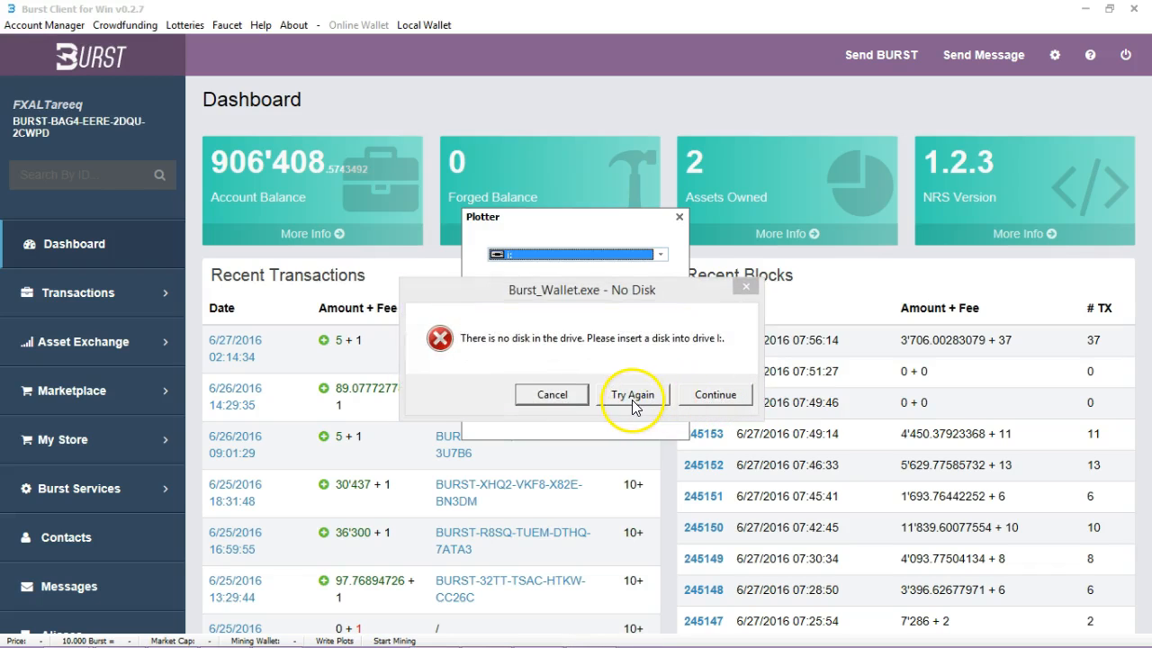
click(633, 394)
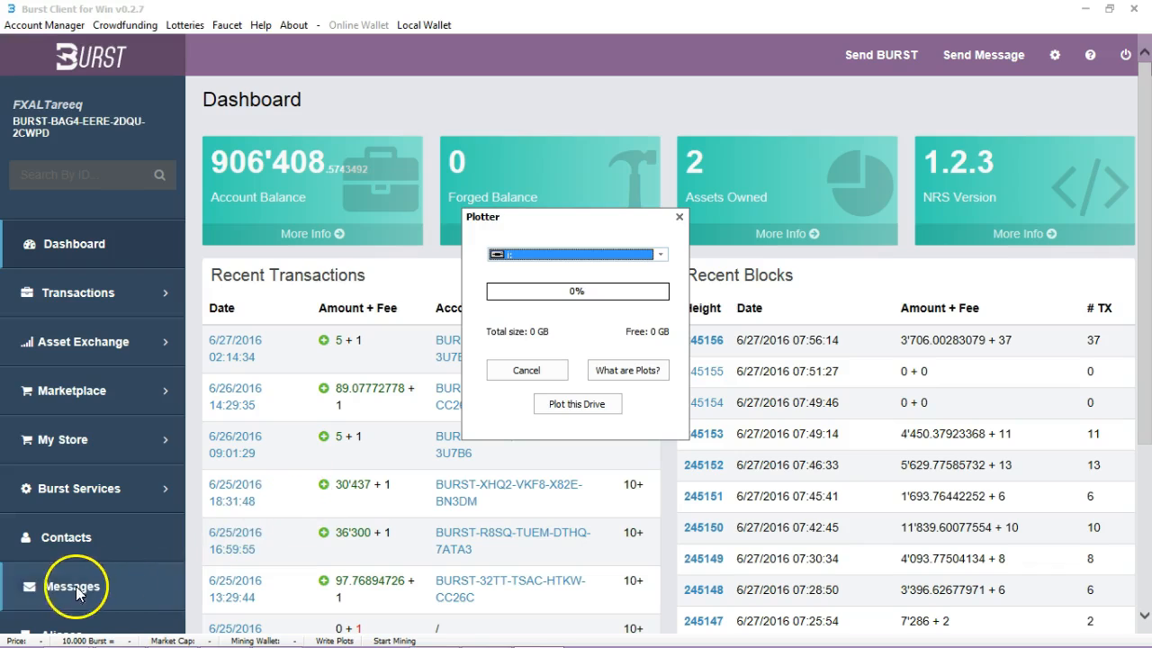
click(662, 253)
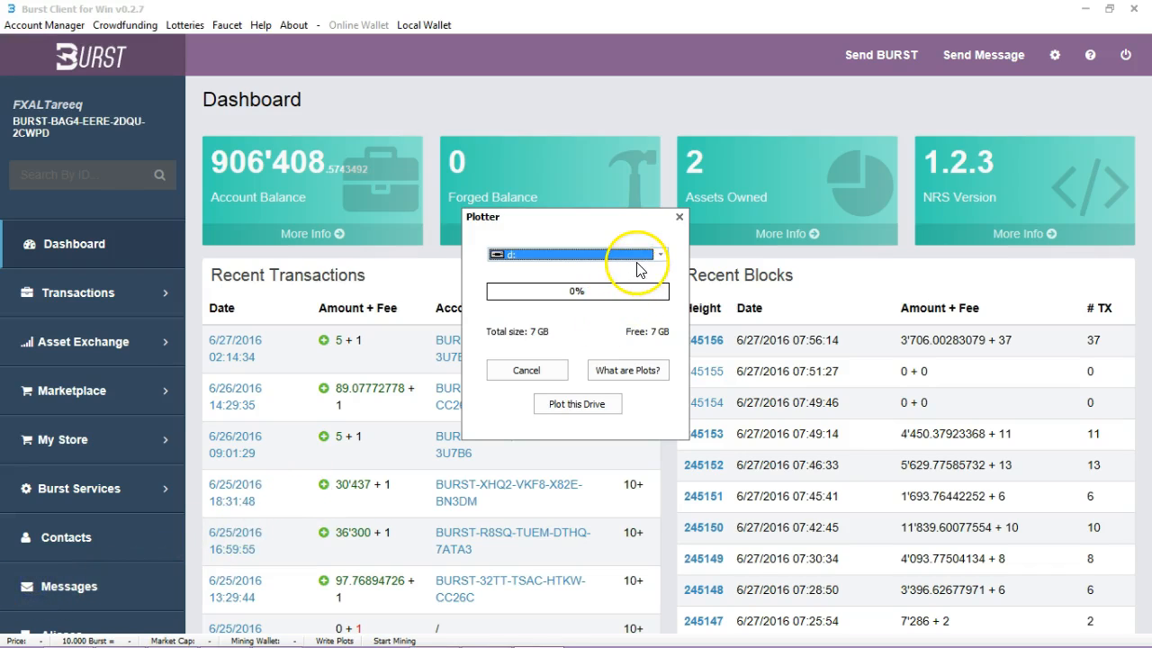
mouse_move(547, 345)
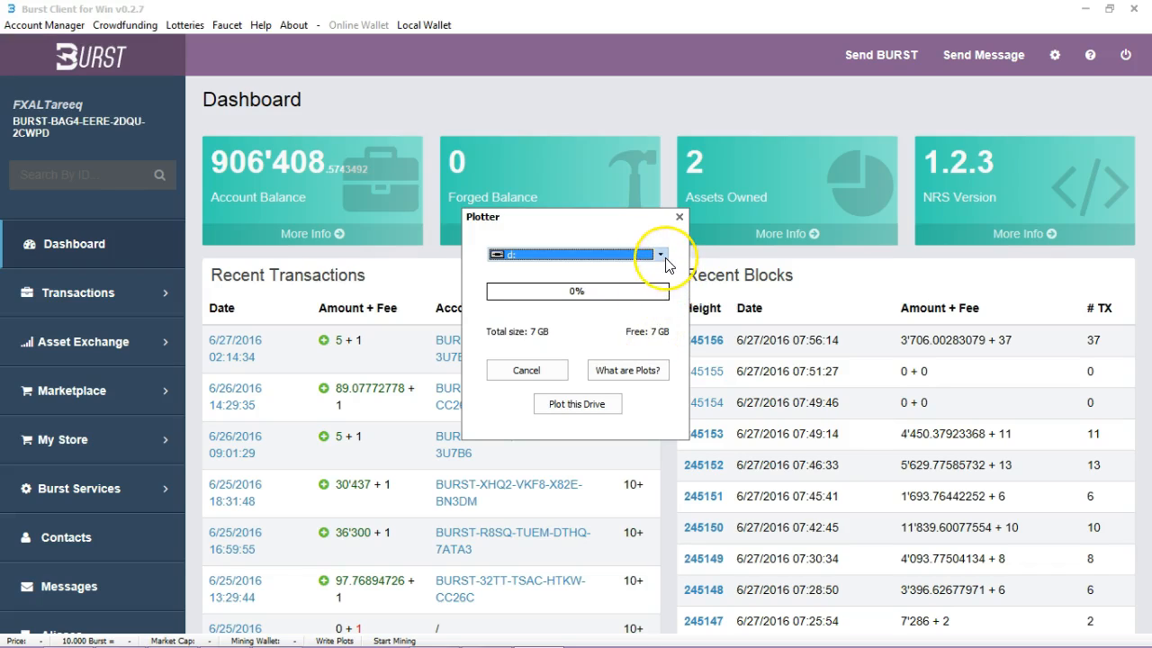
mouse_move(639, 297)
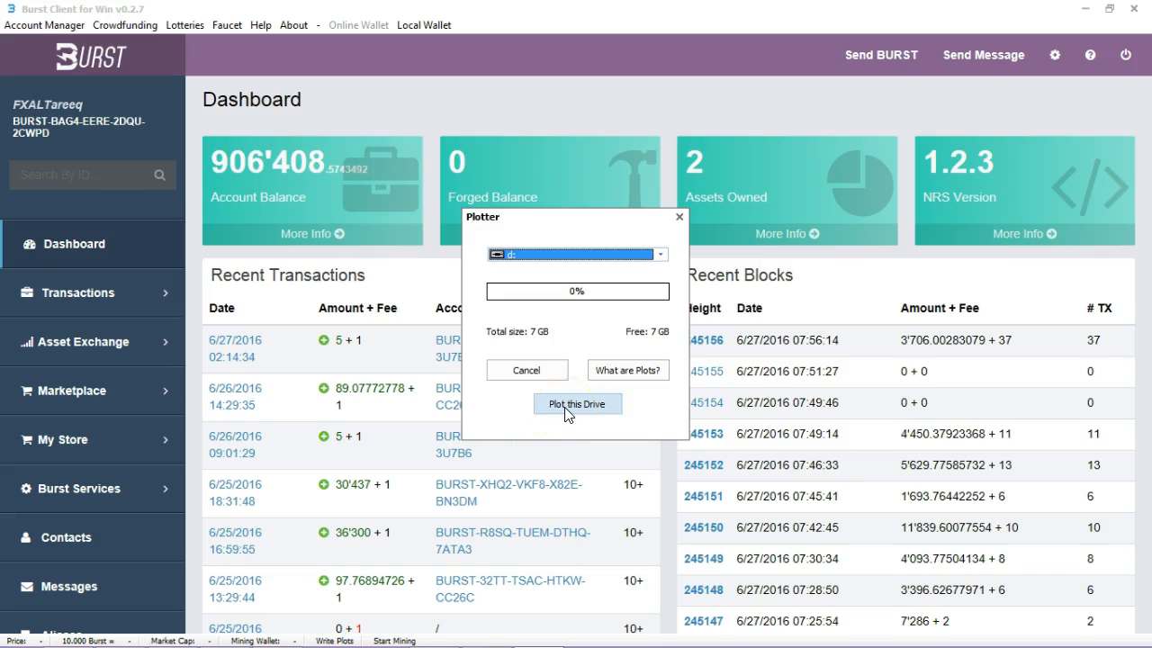
click(576, 403)
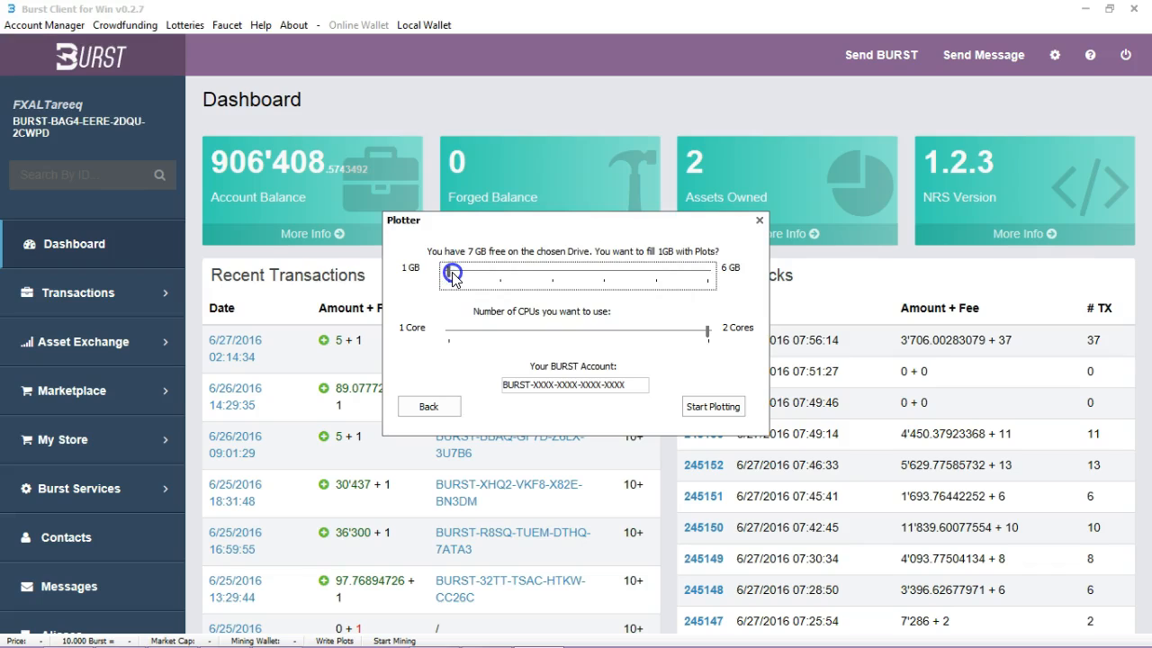
drag(452, 274, 501, 275)
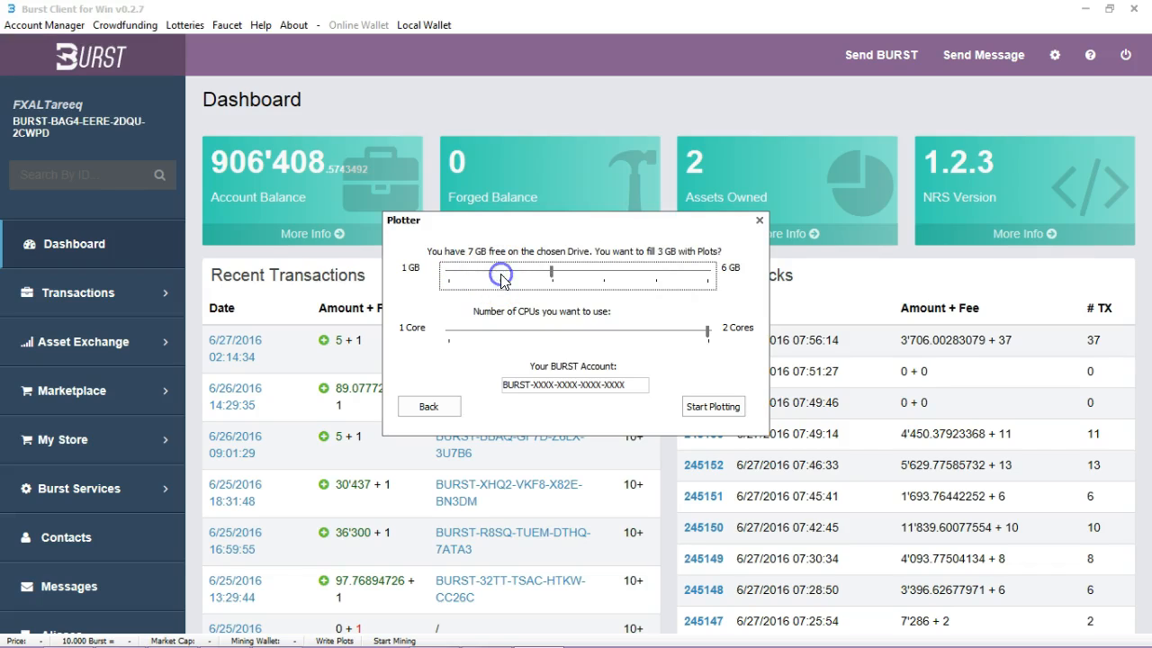
drag(499, 275, 450, 274)
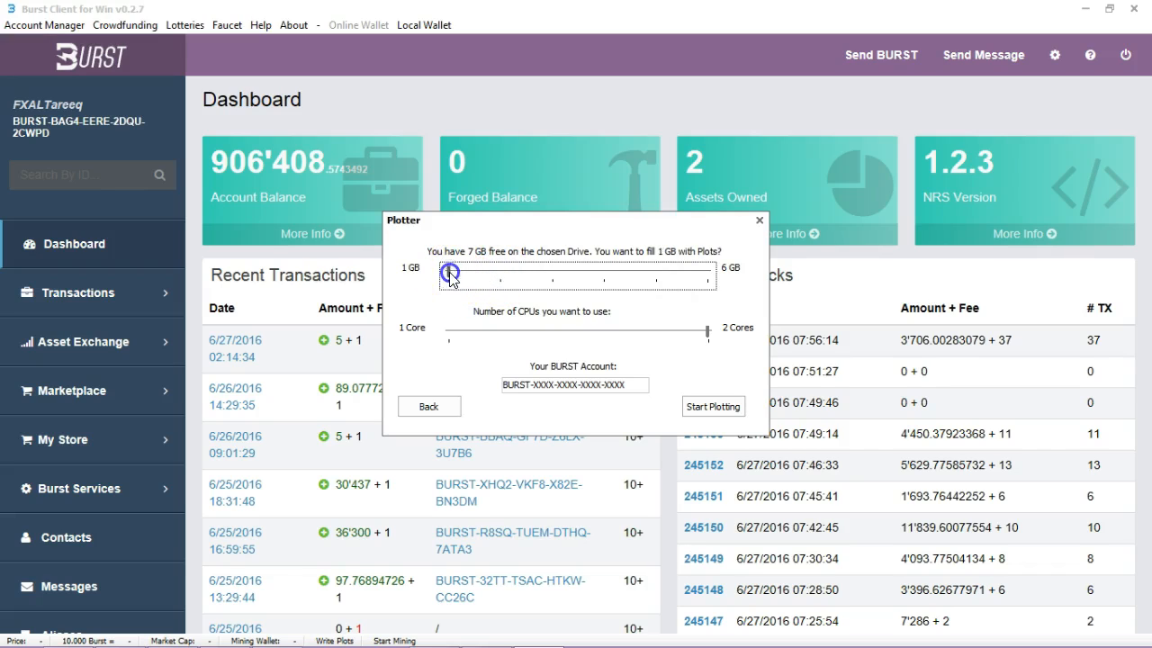
drag(450, 274, 499, 274)
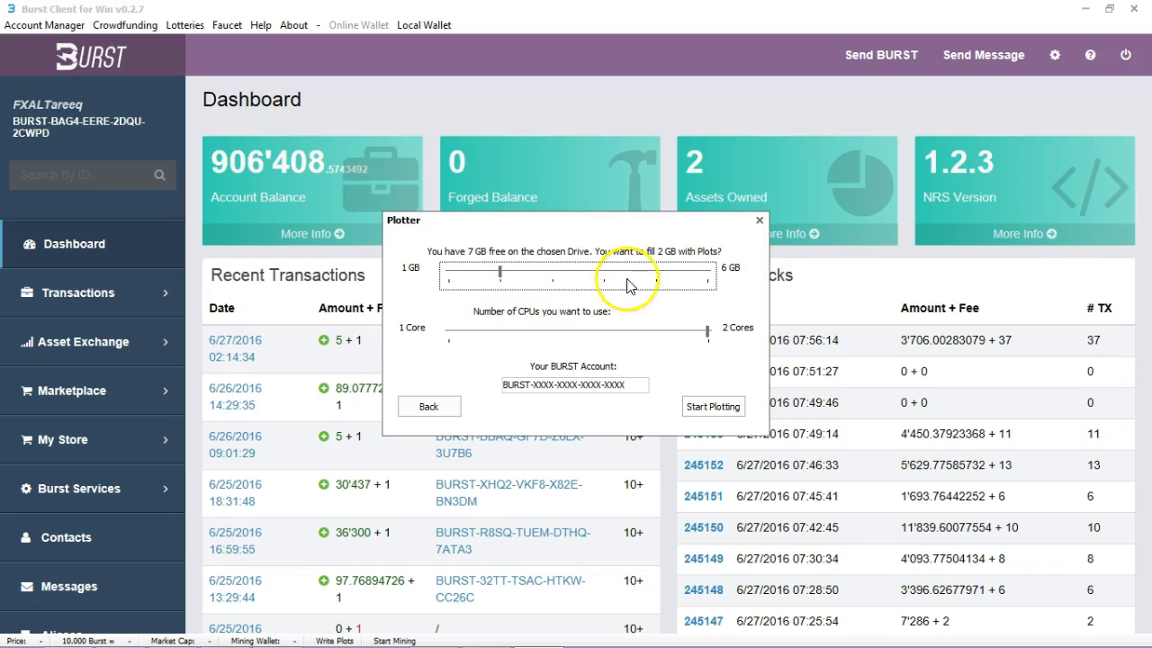
mouse_move(673, 261)
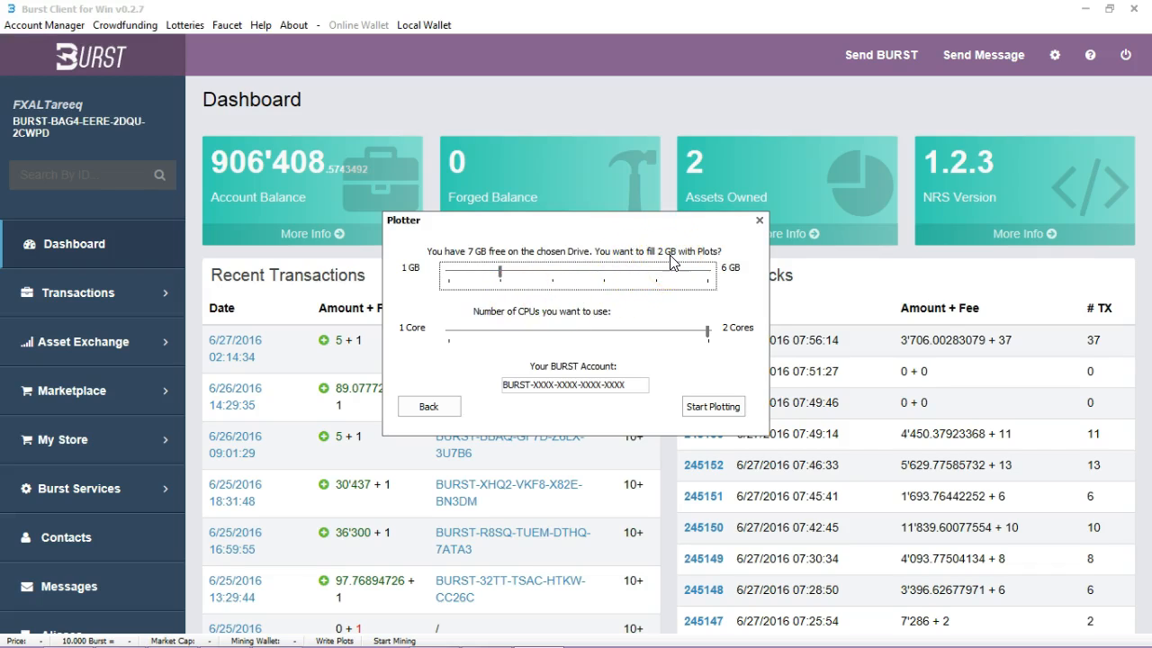
mouse_move(711, 335)
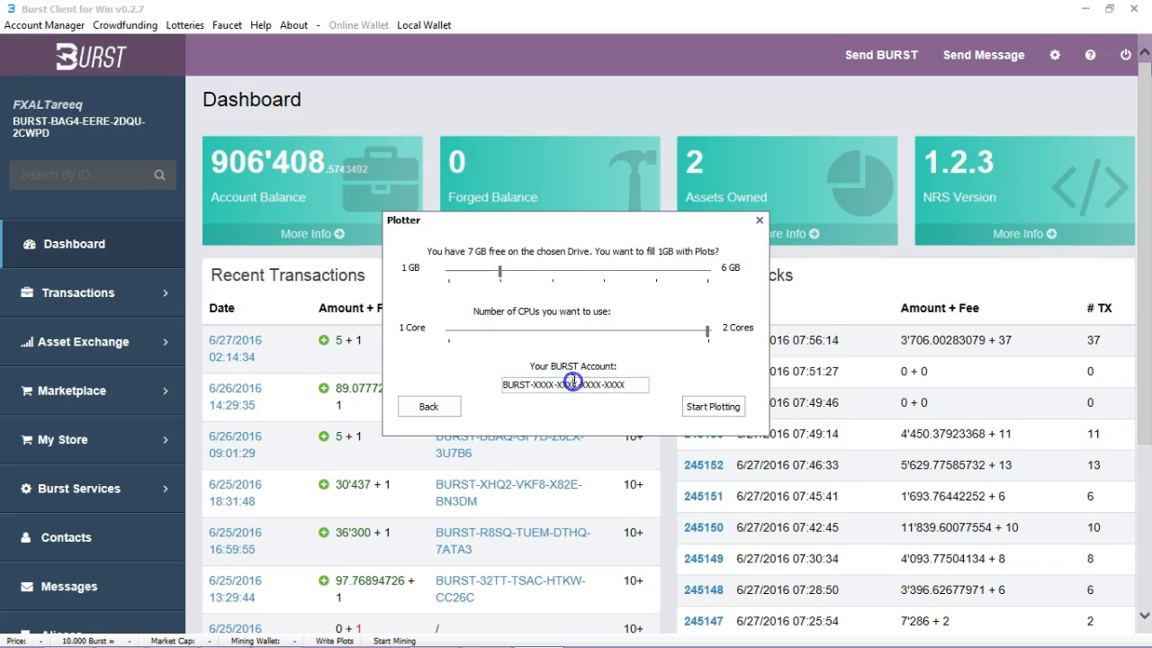
triple_click(572, 384)
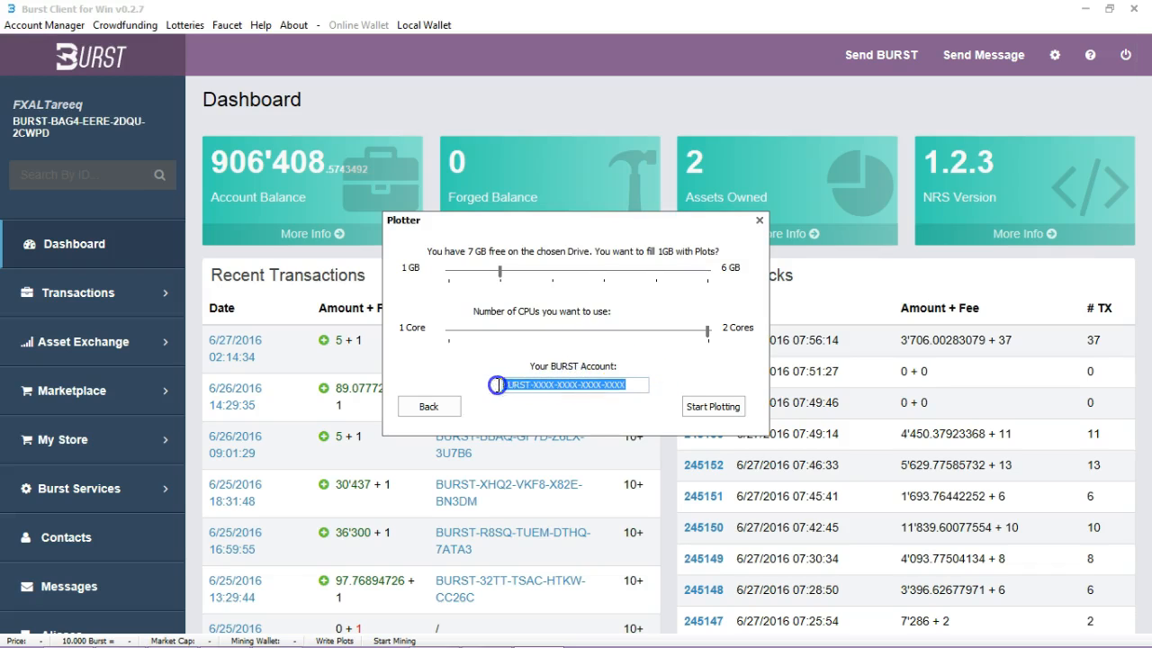
text(BURST-BAG4-EERE-2DQU-2CWPD)
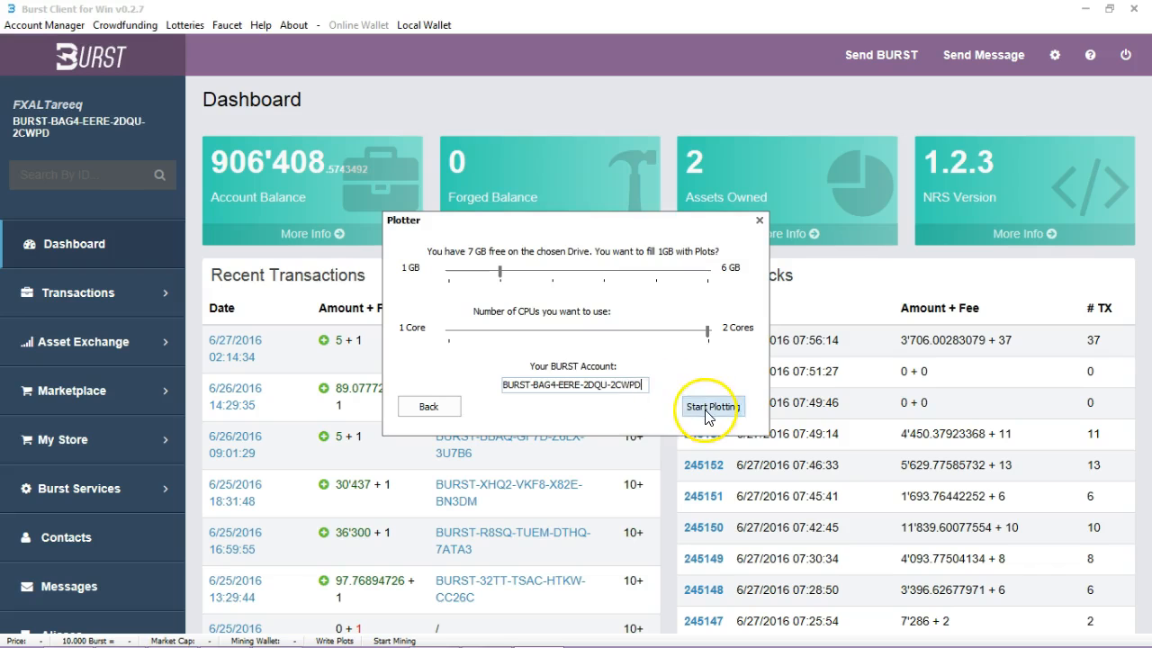
Step: Start plotting so wplotgenerator calculates the 1 GB plot's nonces
click(712, 406)
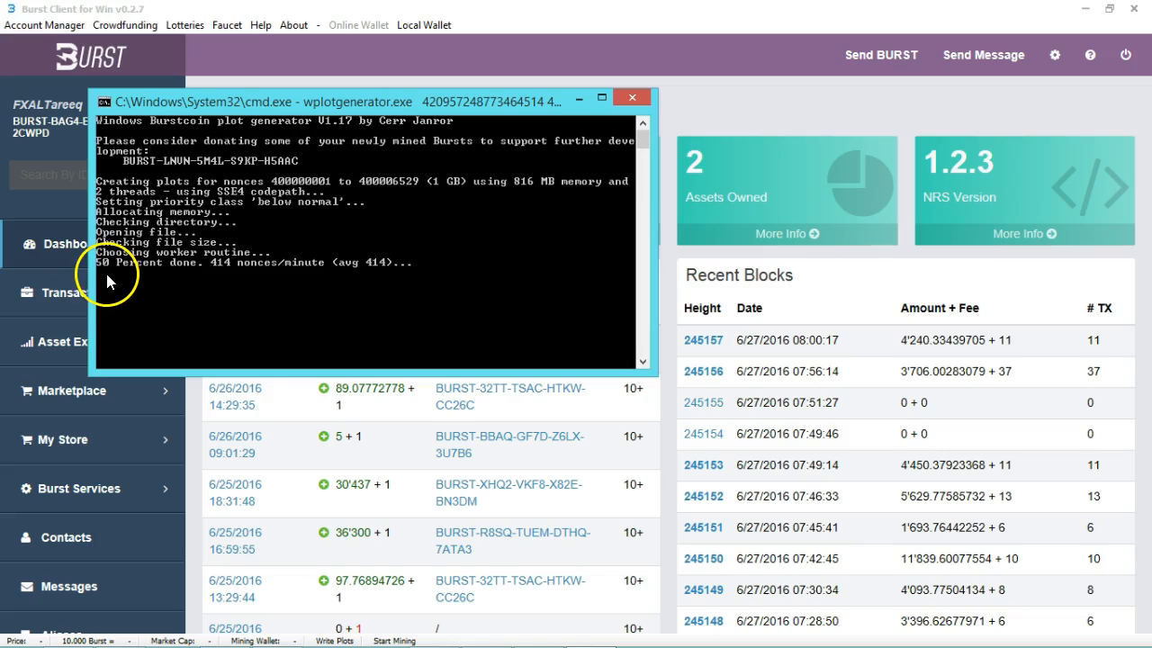
mouse_move(214, 277)
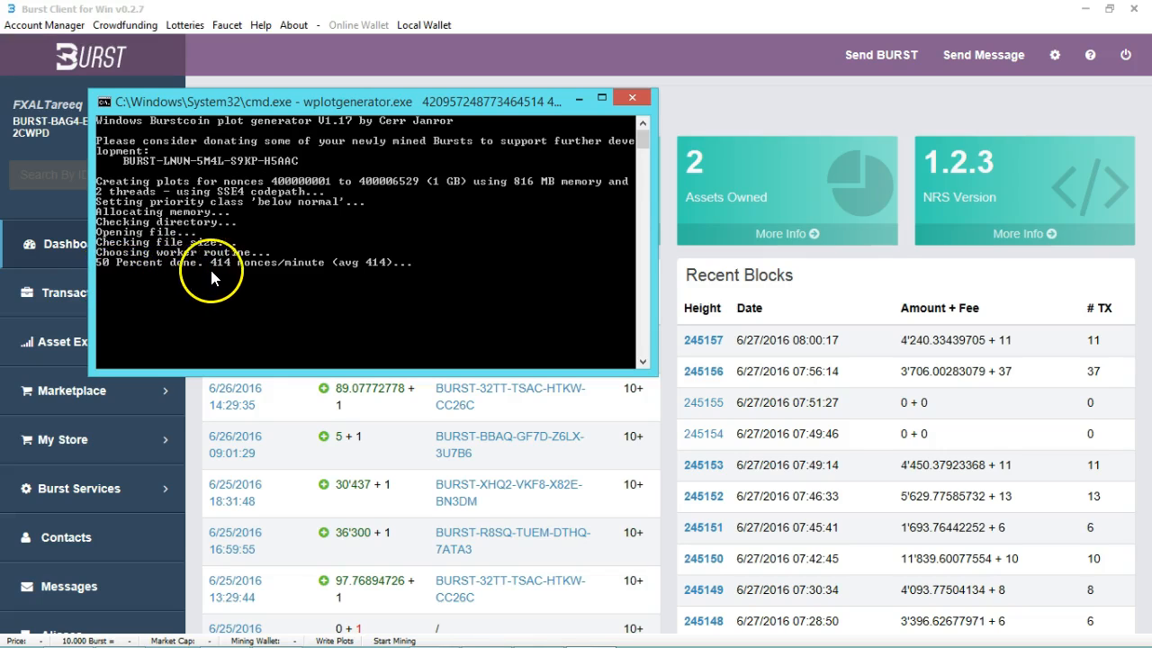
mouse_move(248, 277)
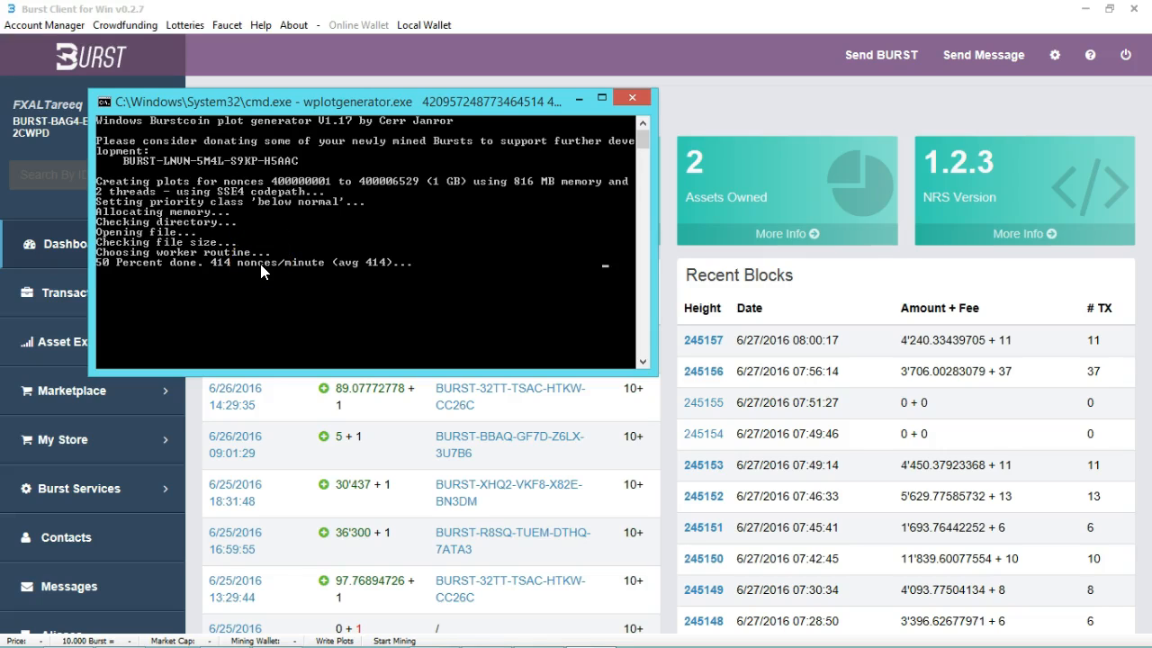
mouse_move(442, 272)
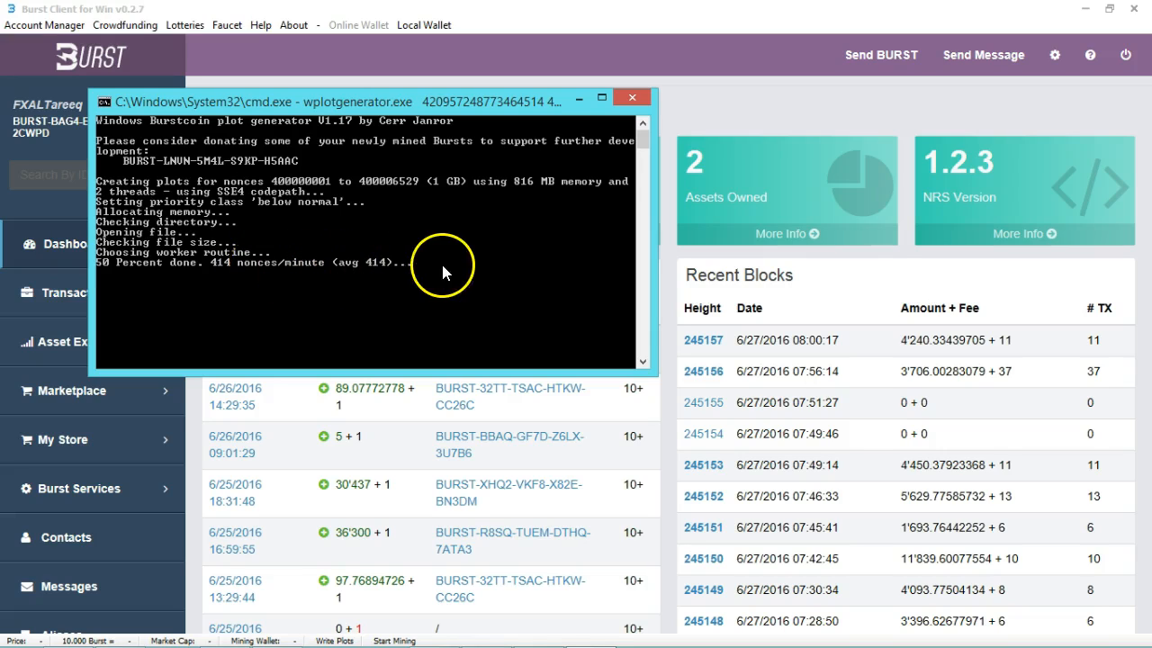
mouse_move(137, 275)
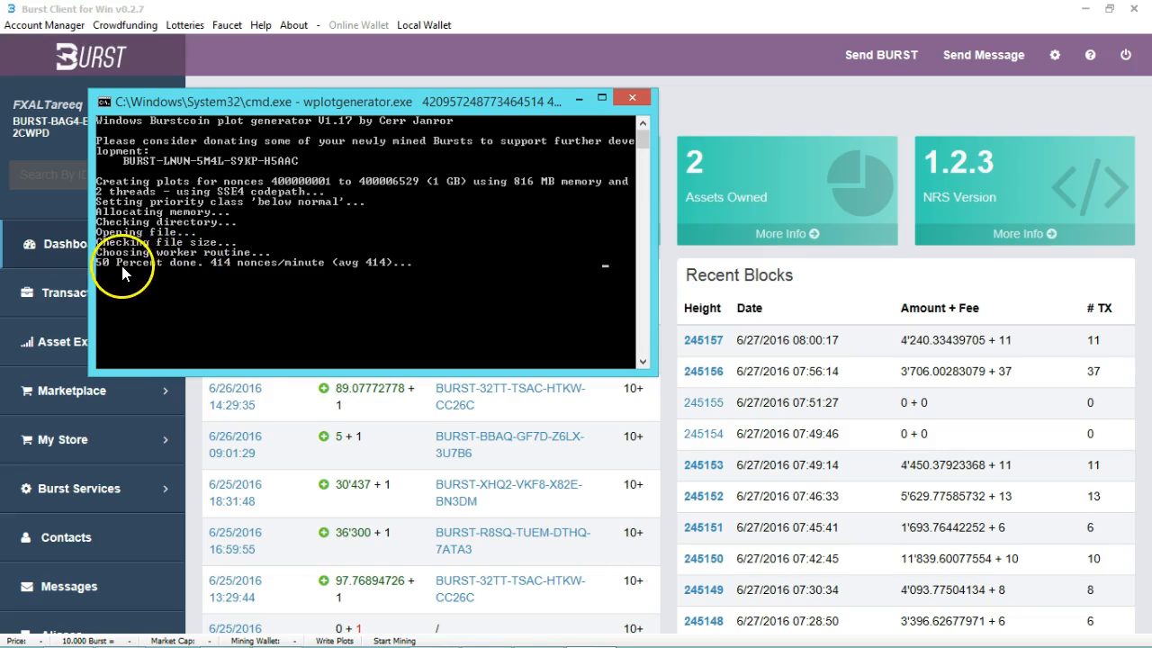
mouse_move(392, 276)
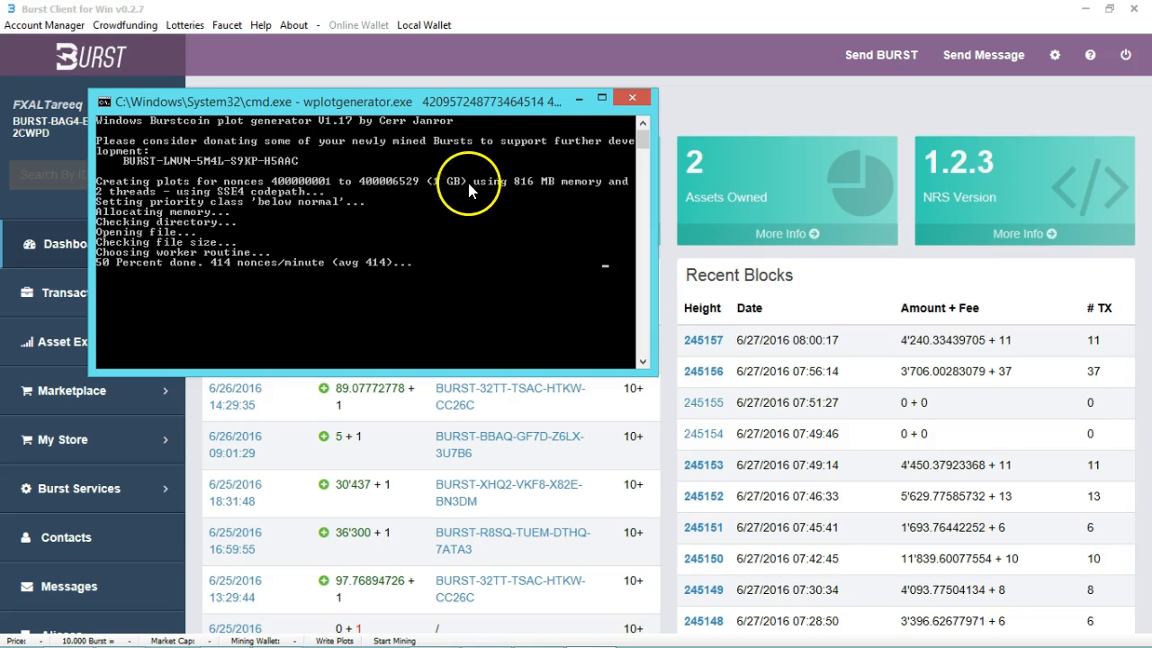
mouse_move(238, 286)
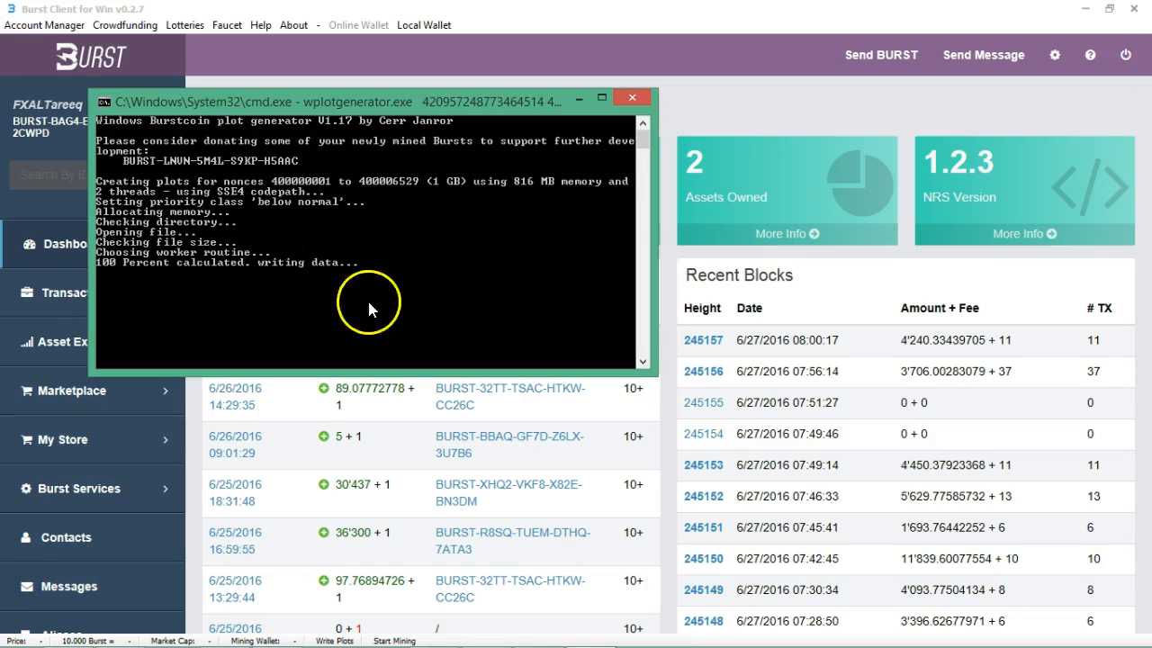
mouse_move(184, 277)
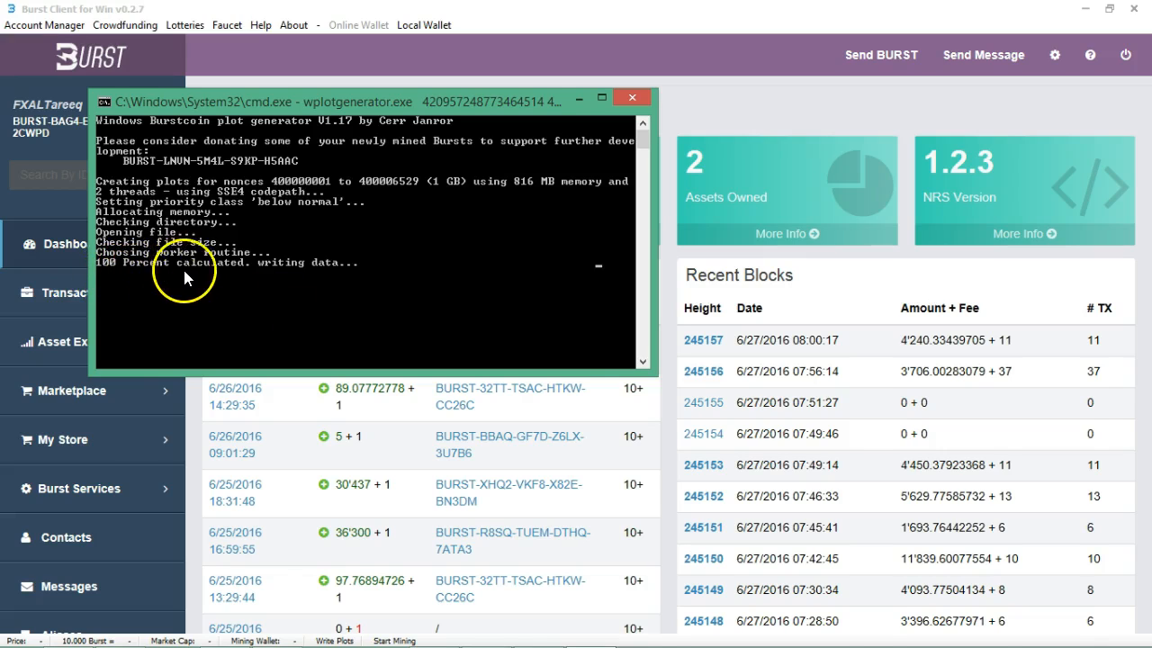
mouse_move(315, 275)
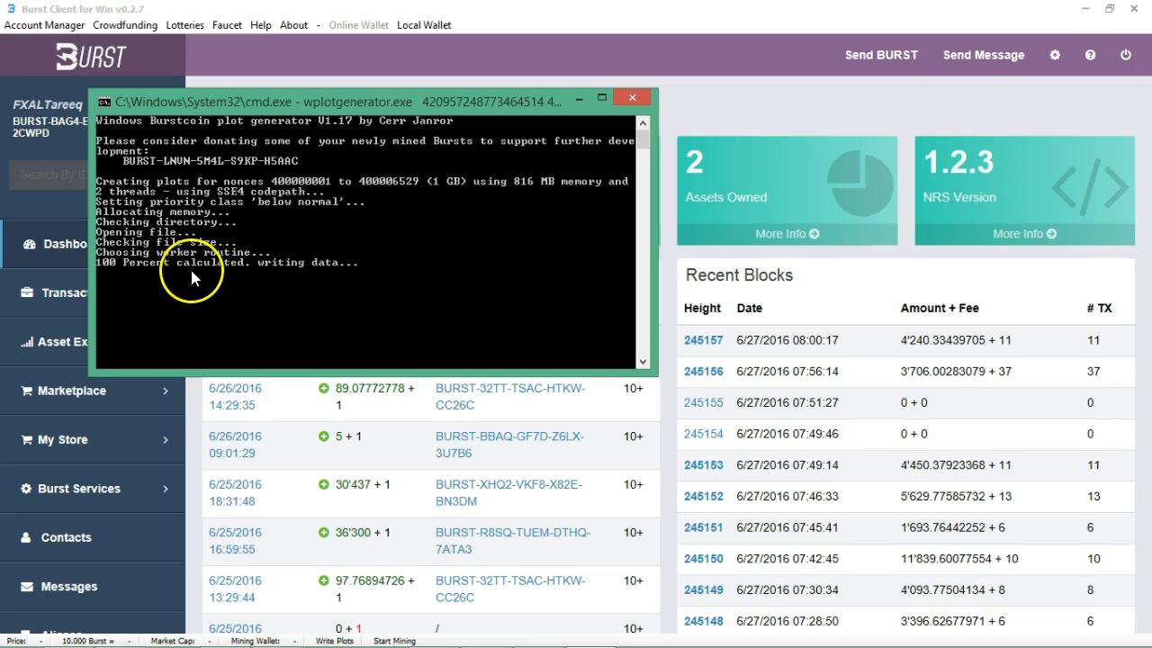
mouse_move(123, 280)
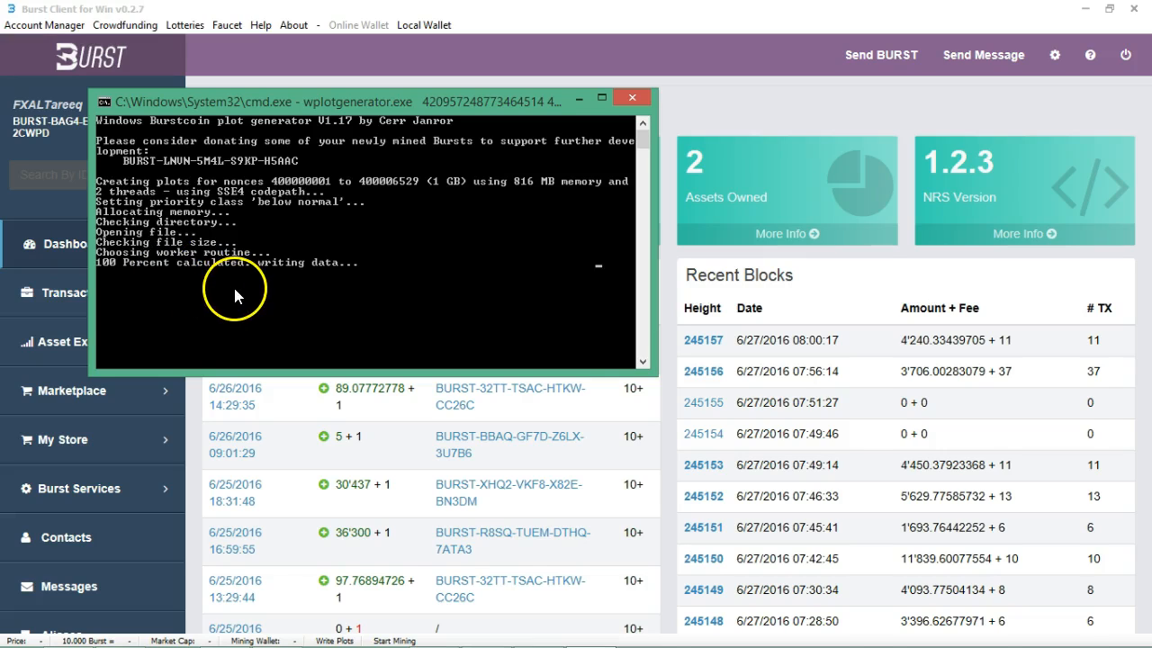
mouse_move(357, 283)
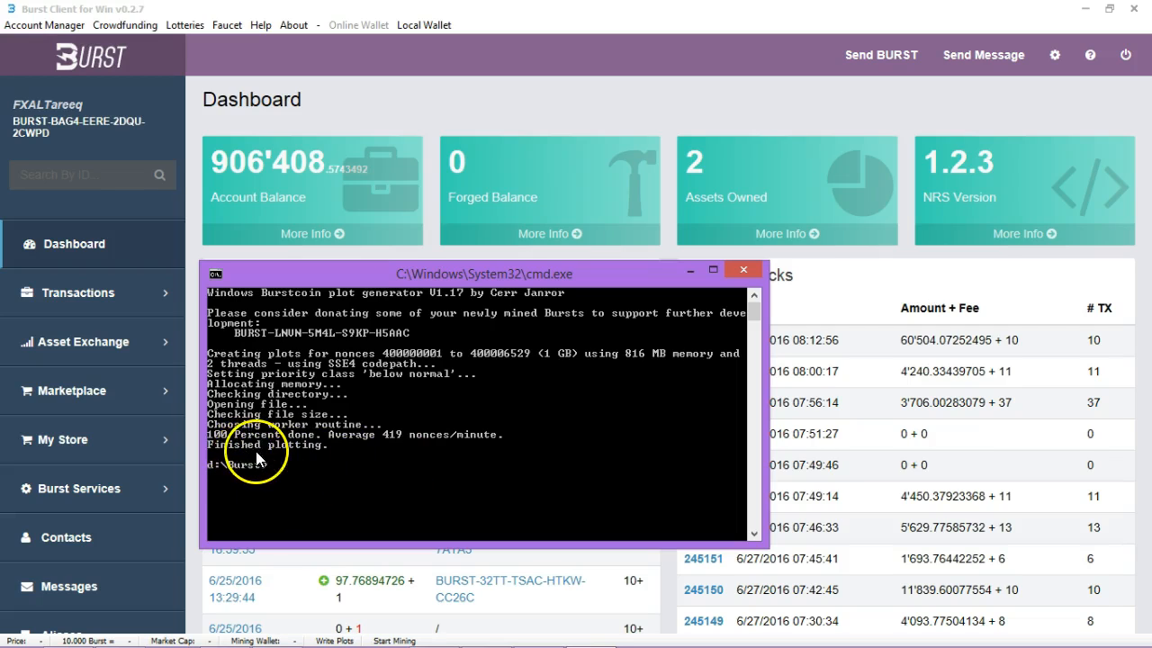
mouse_move(277, 466)
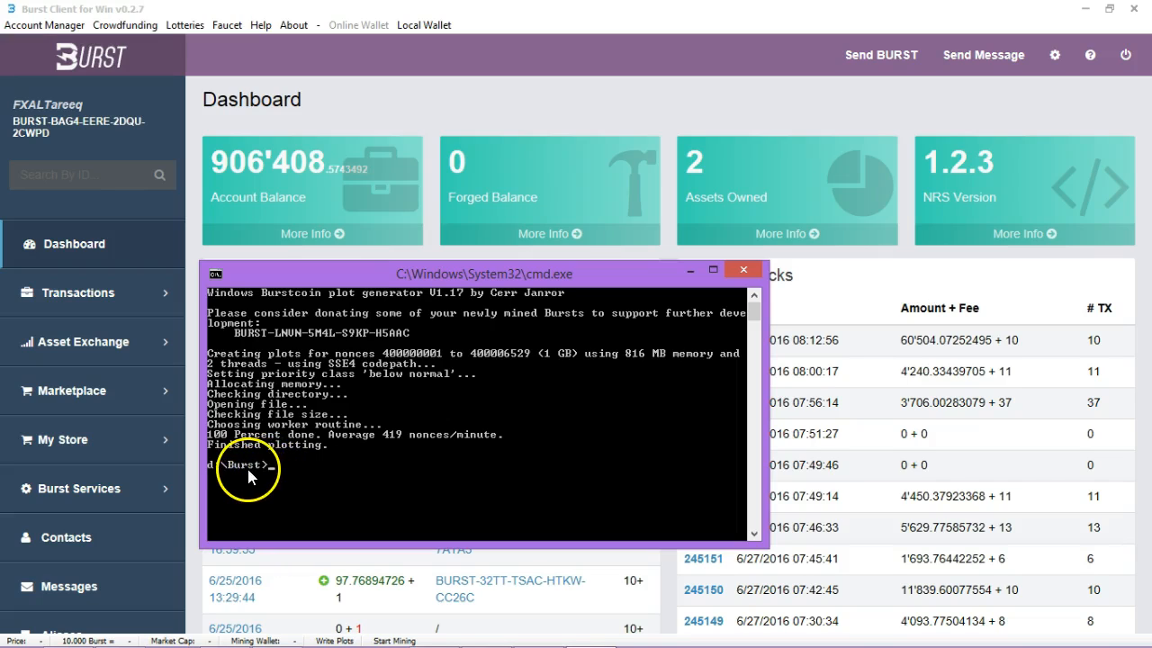
mouse_move(536, 378)
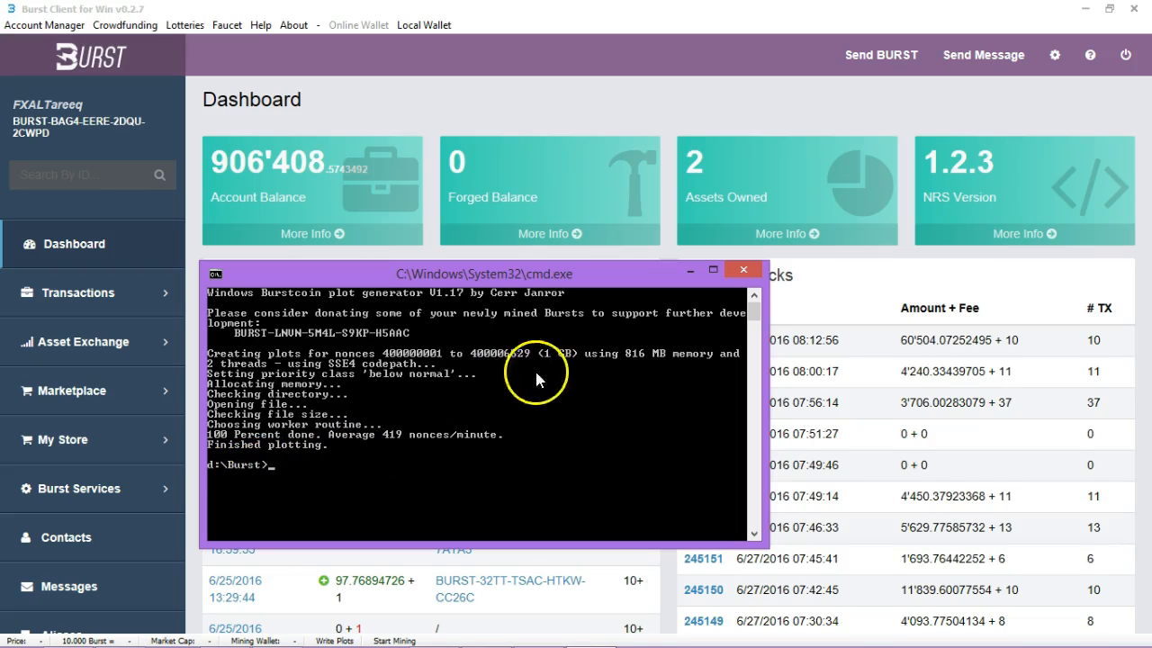
mouse_move(689, 271)
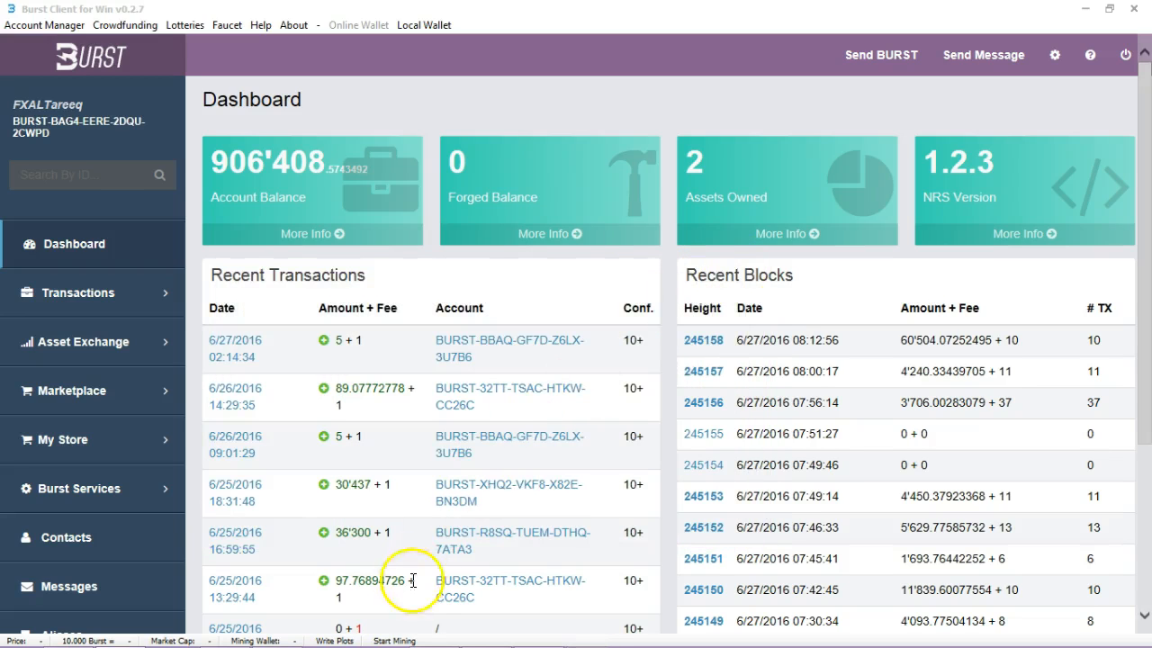
mouse_move(458, 494)
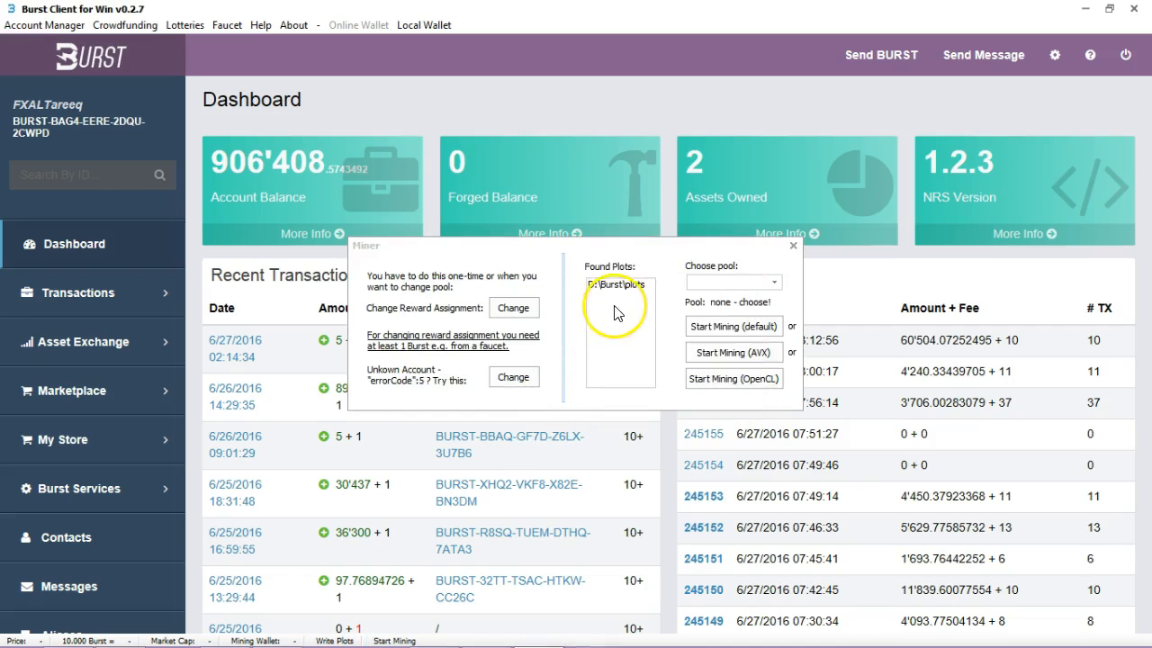
mouse_move(630, 292)
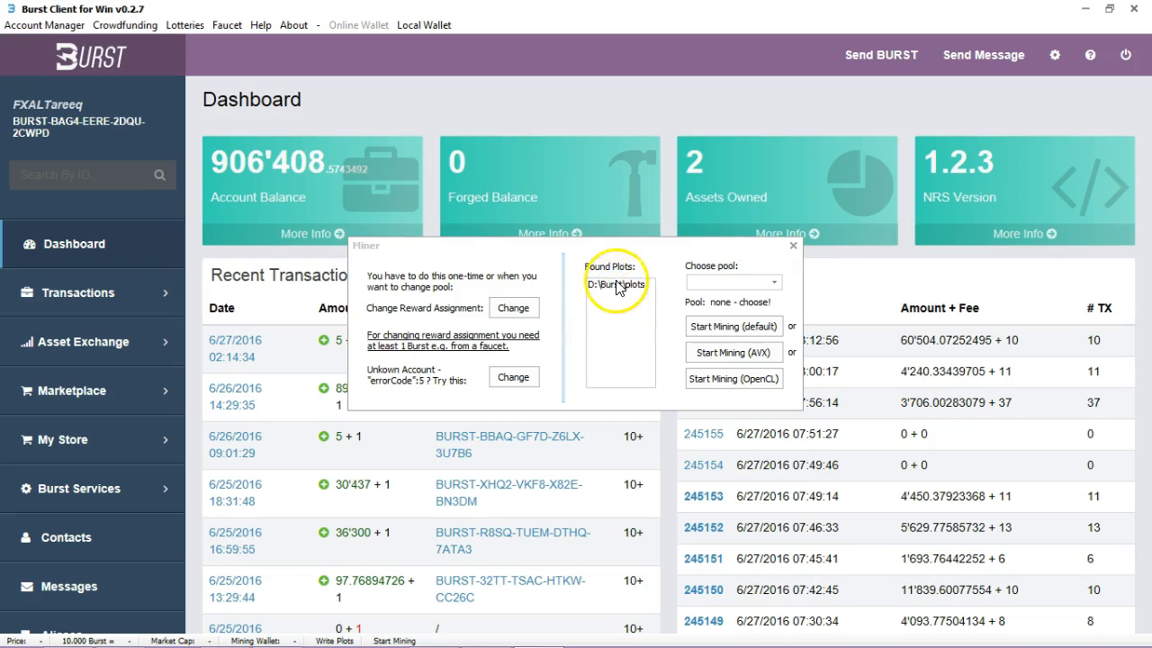
mouse_move(651, 292)
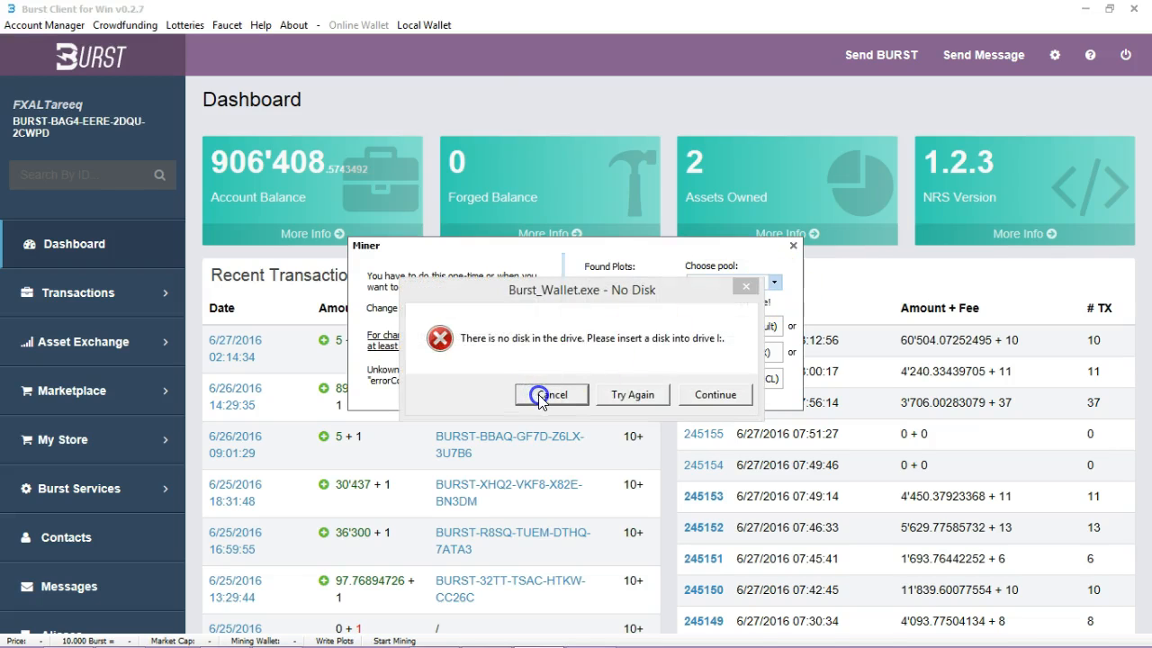
Step: Dismiss the No Disk error so the Miner window lists D:\Burst\plots
click(550, 394)
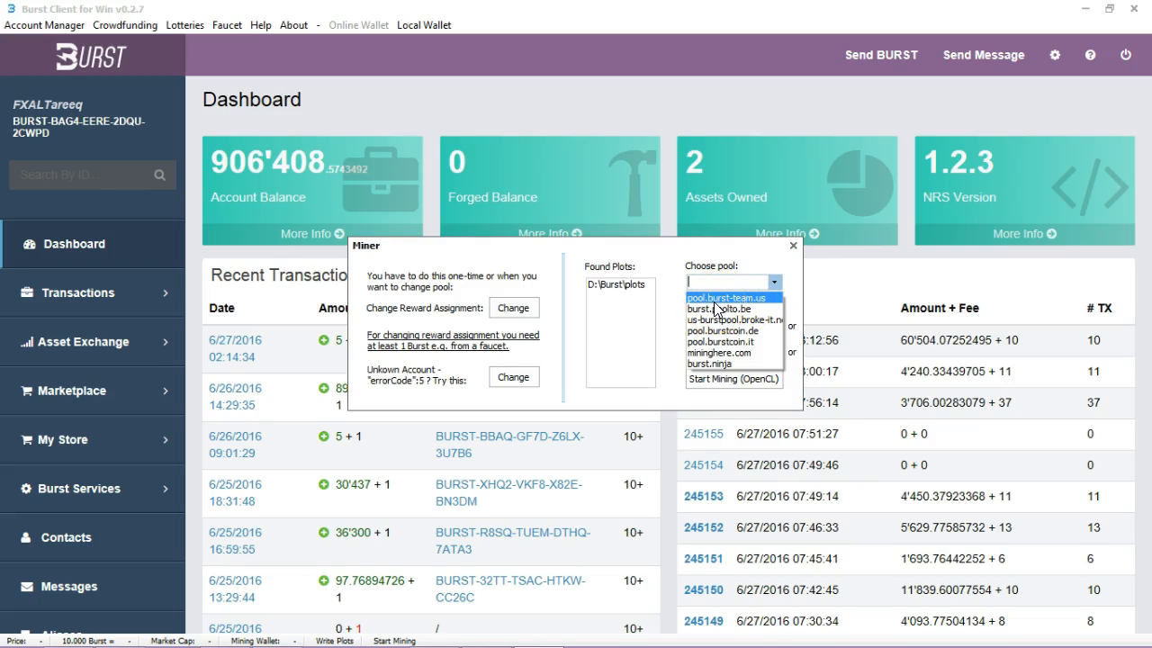
Step: Select pool.burst-team.us from the Choose pool dropdown
click(726, 297)
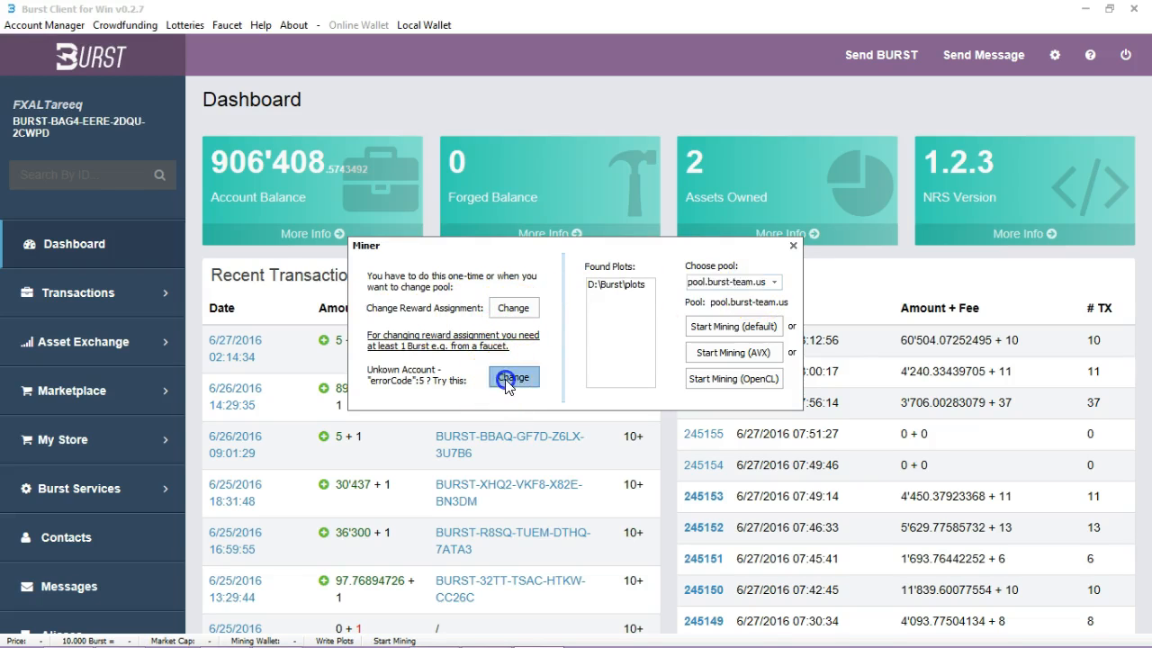
Step: Open the reward assignment form with pool.burst-team.us's address pasted as recipient
click(513, 377)
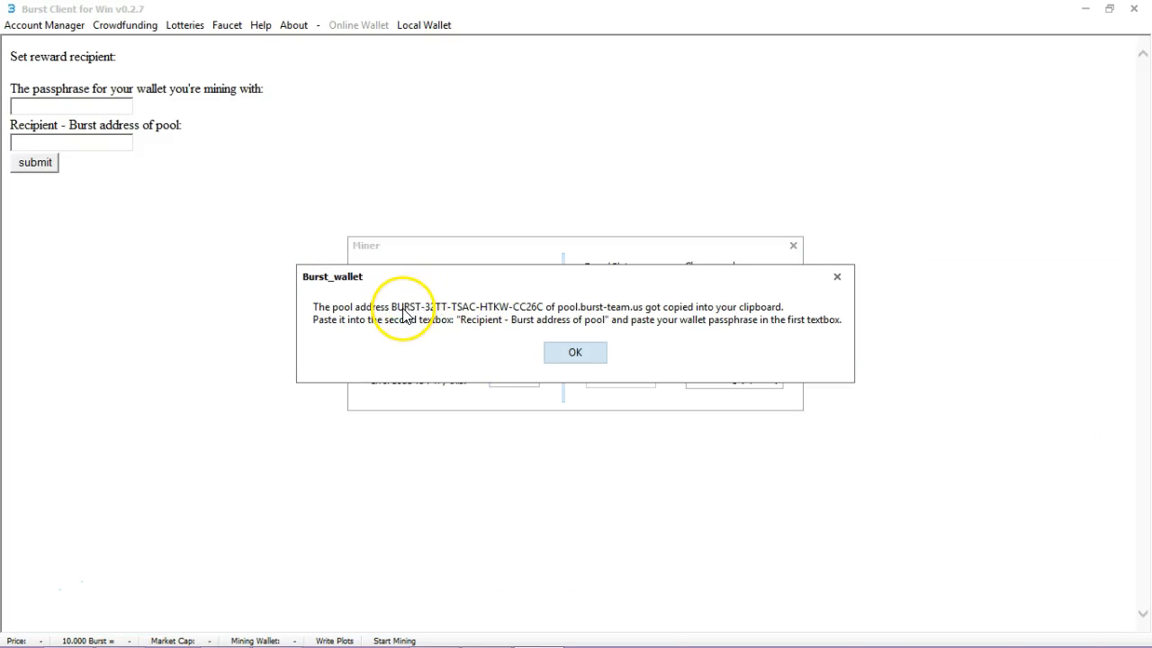
mouse_move(516, 321)
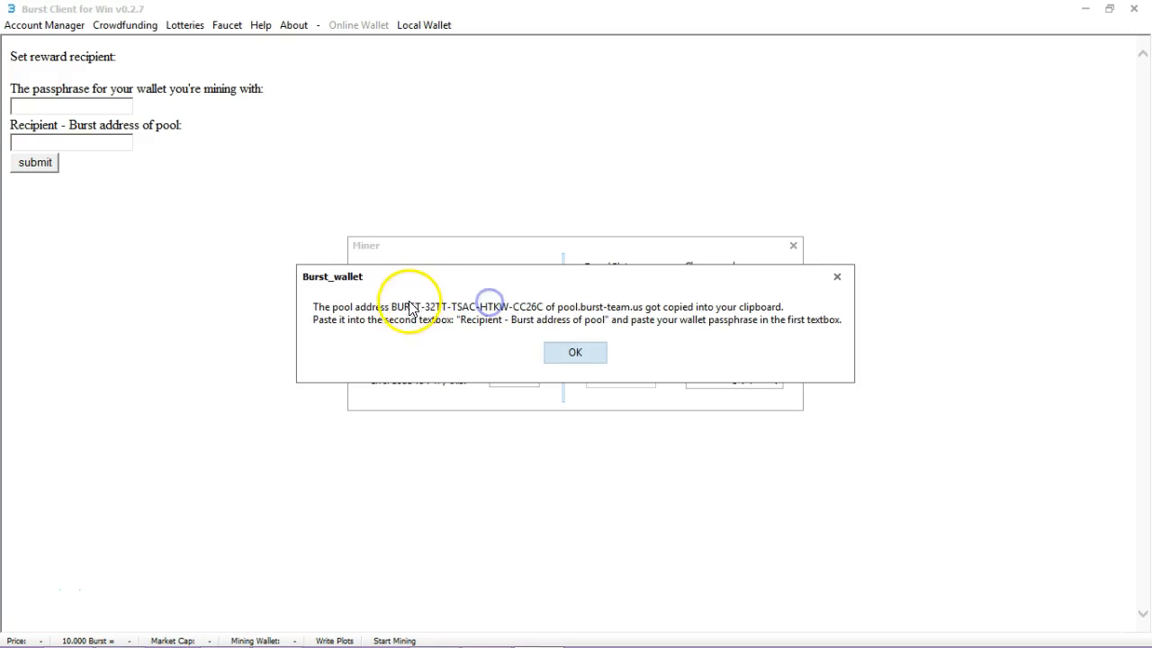
click(575, 352)
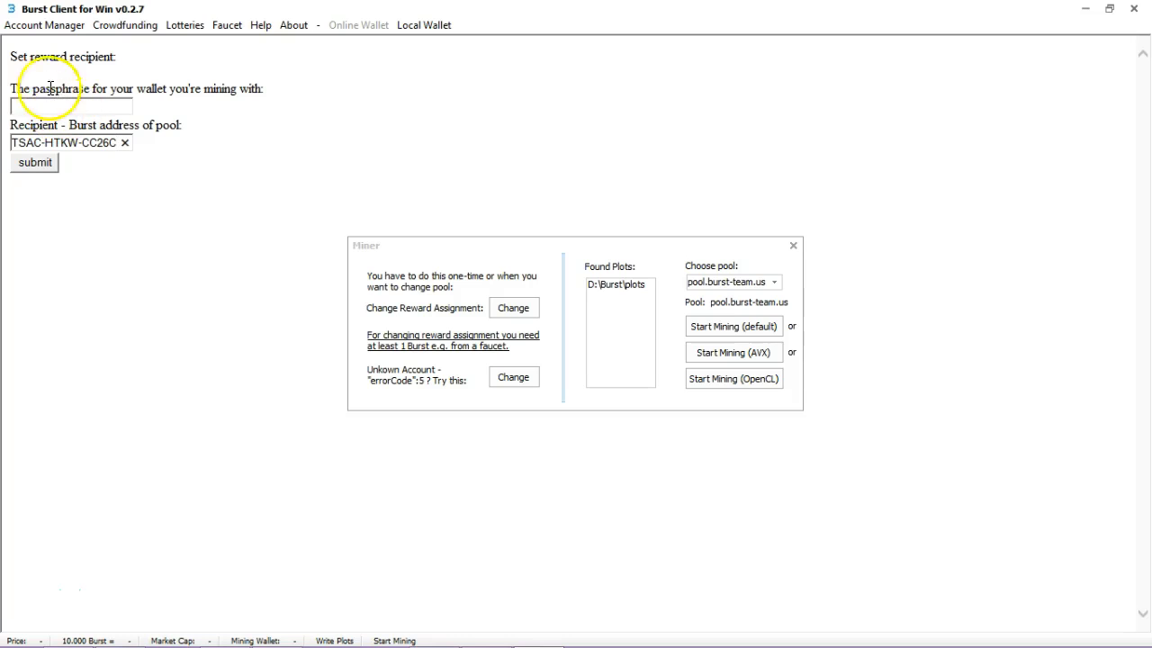
click(44, 25)
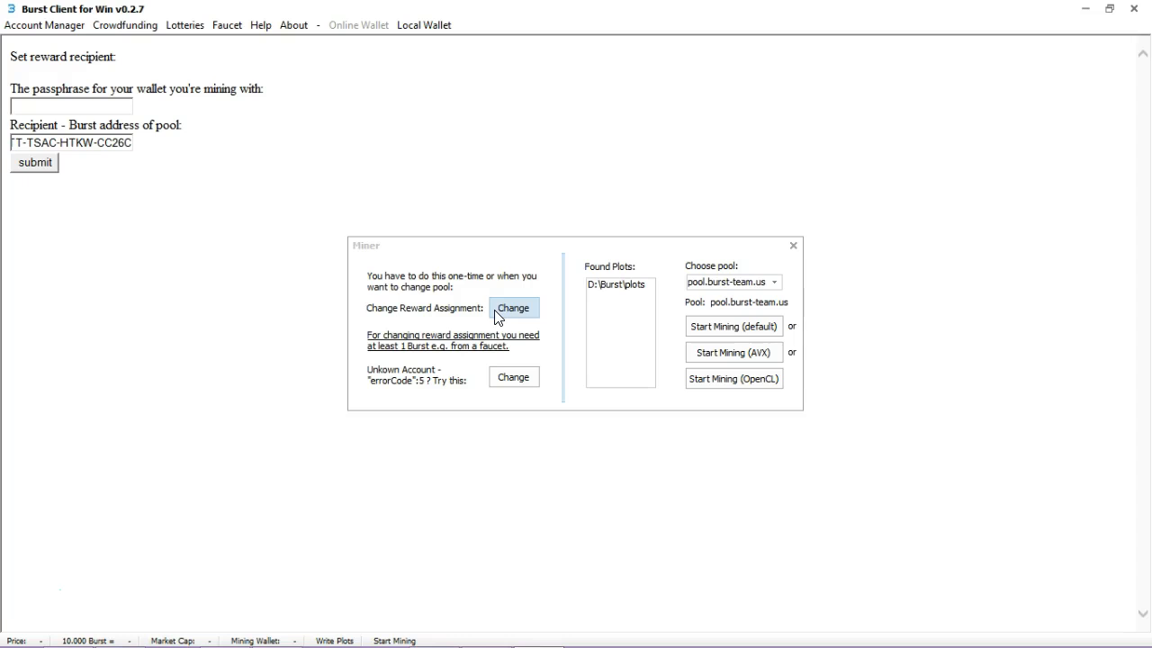
click(513, 308)
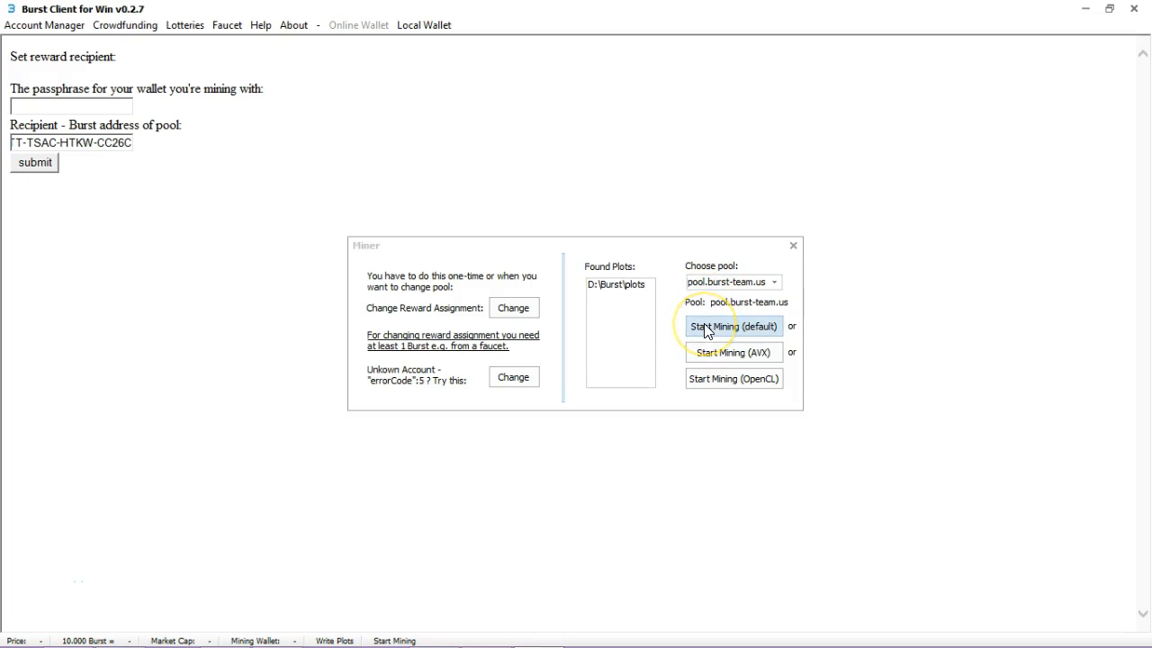
Step: Start mining on pool.burst-team.us, dismissing the No Disk warning, until the miner console opens
click(732, 325)
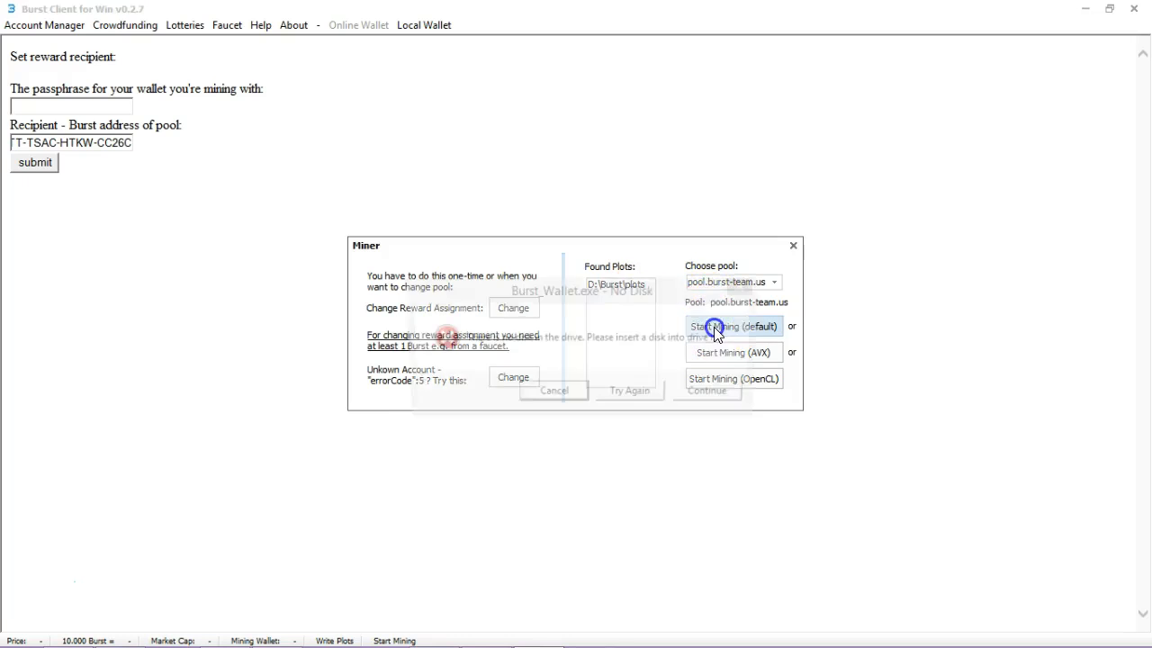
click(553, 389)
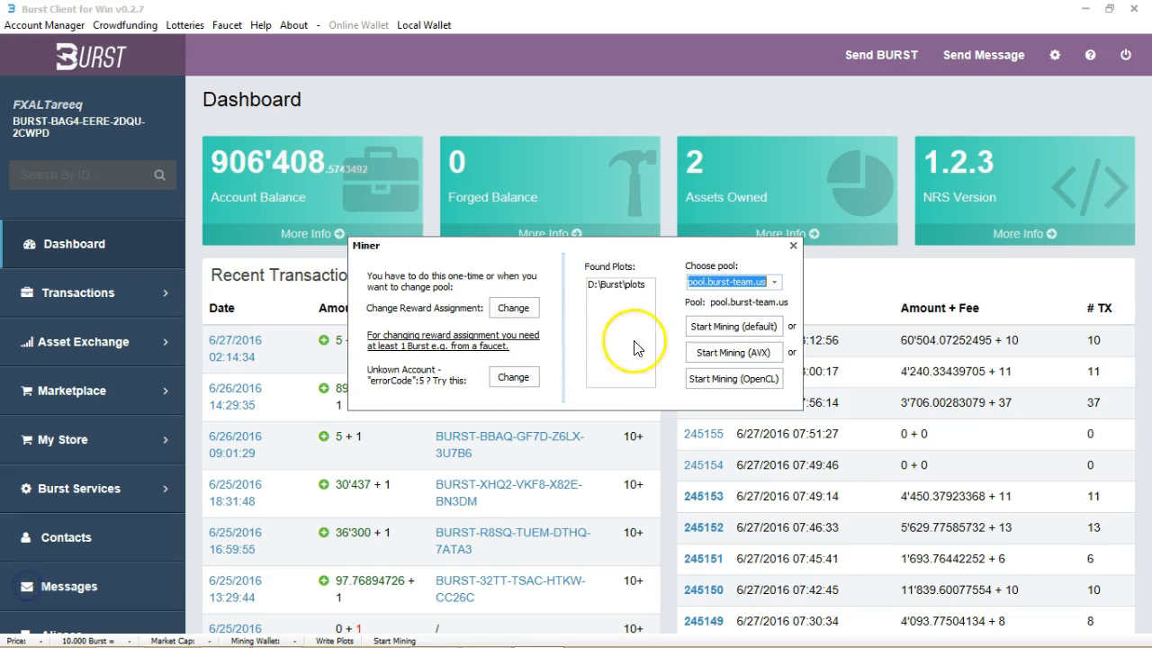
click(793, 245)
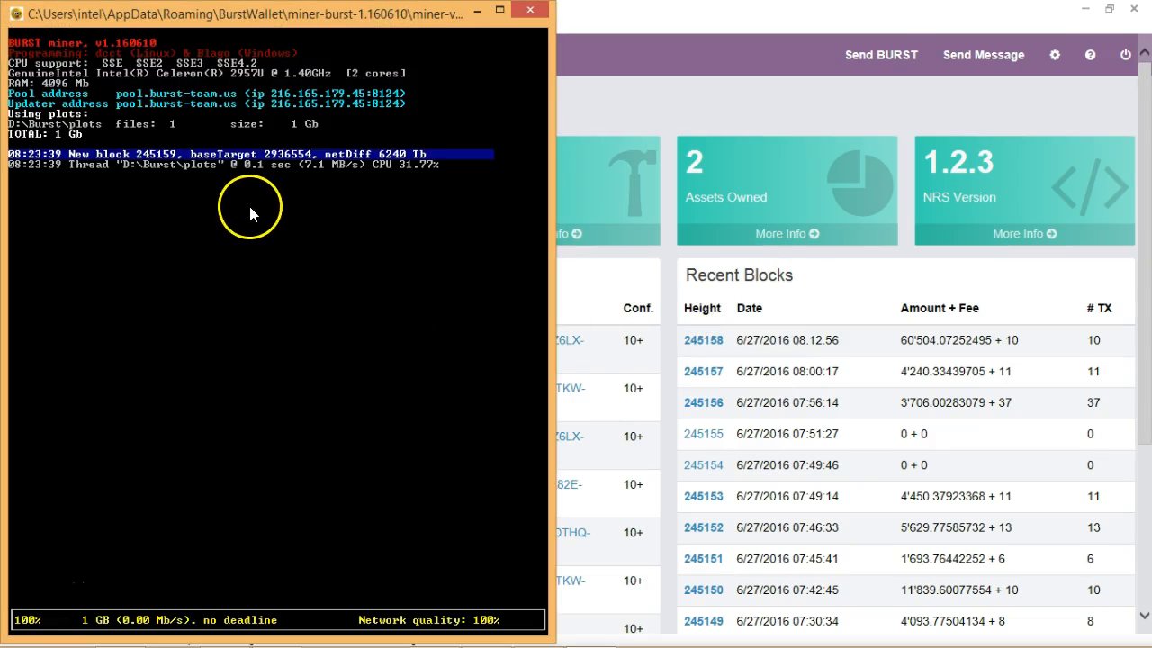
mouse_move(171, 233)
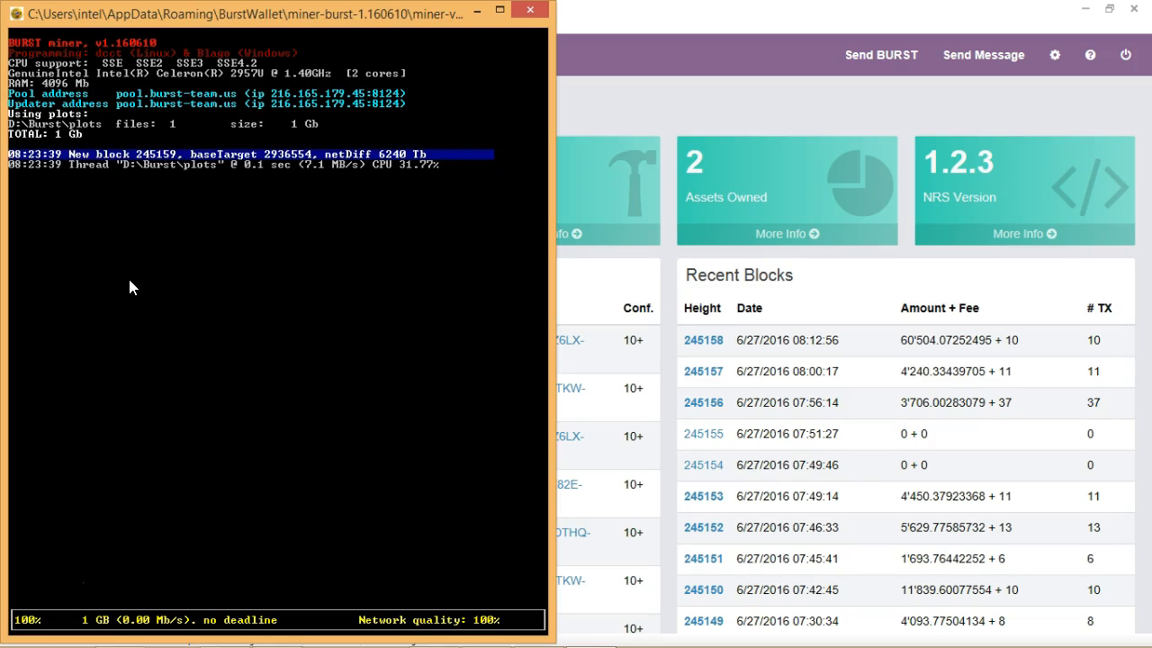
mouse_move(87, 635)
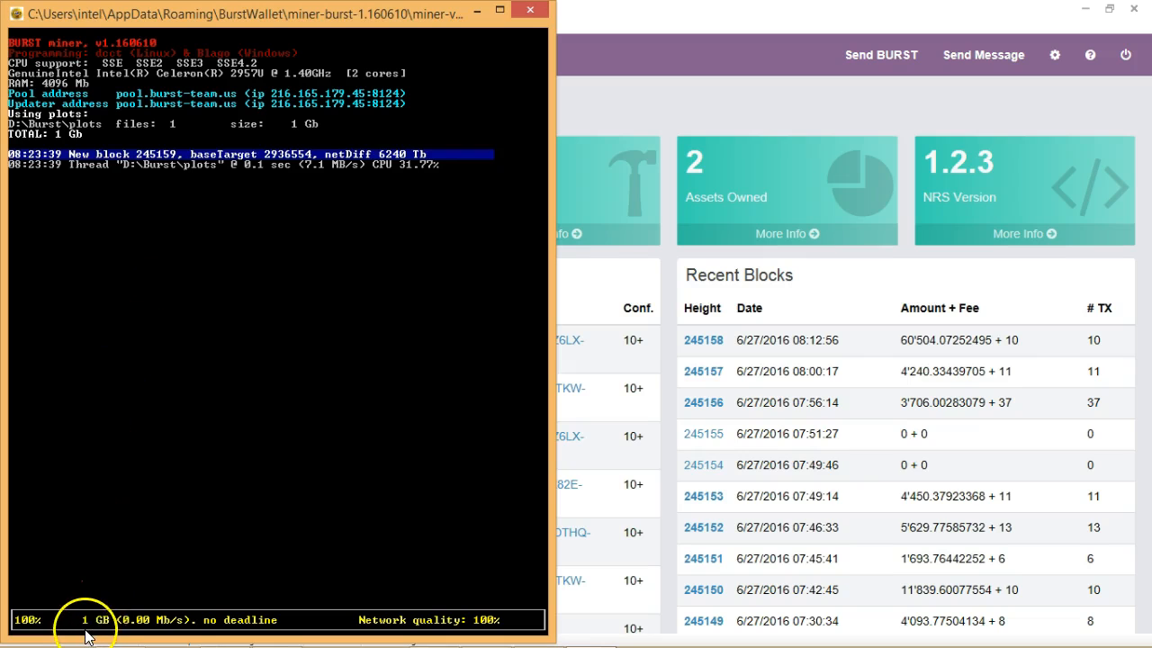
mouse_move(239, 625)
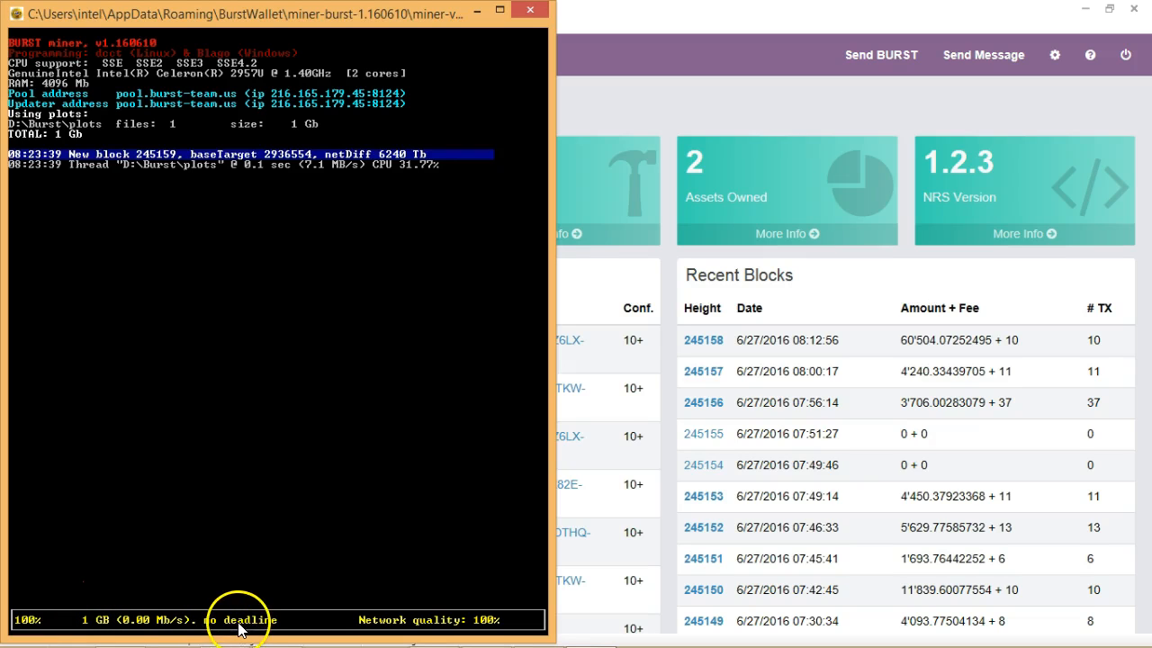
mouse_move(151, 284)
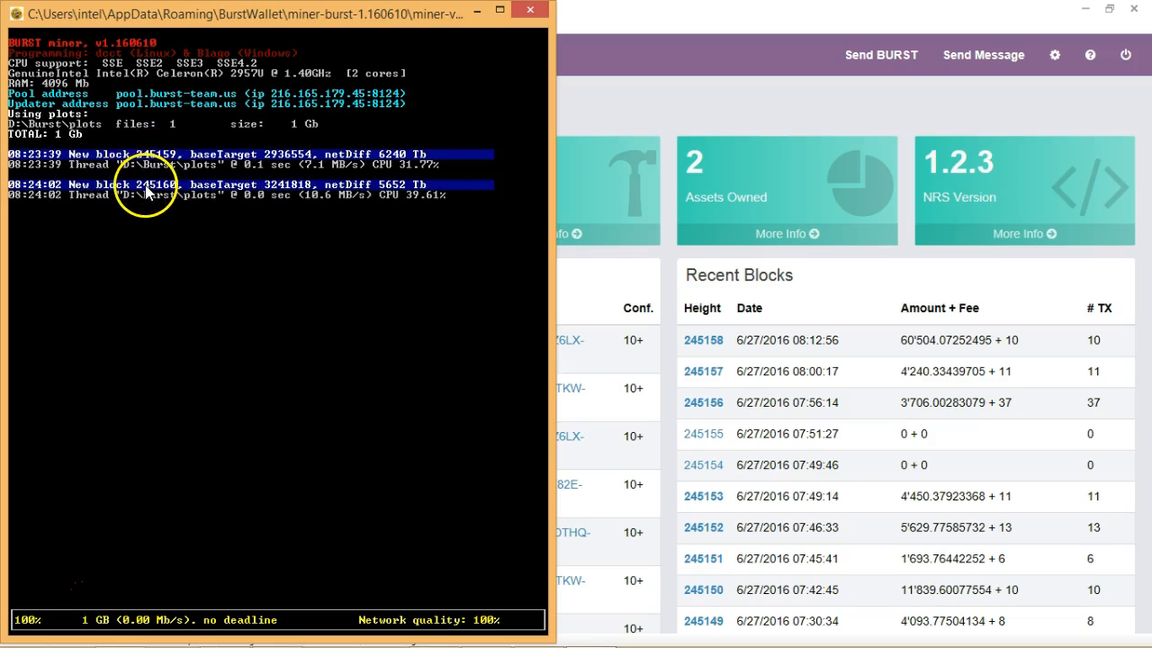
mouse_move(144, 200)
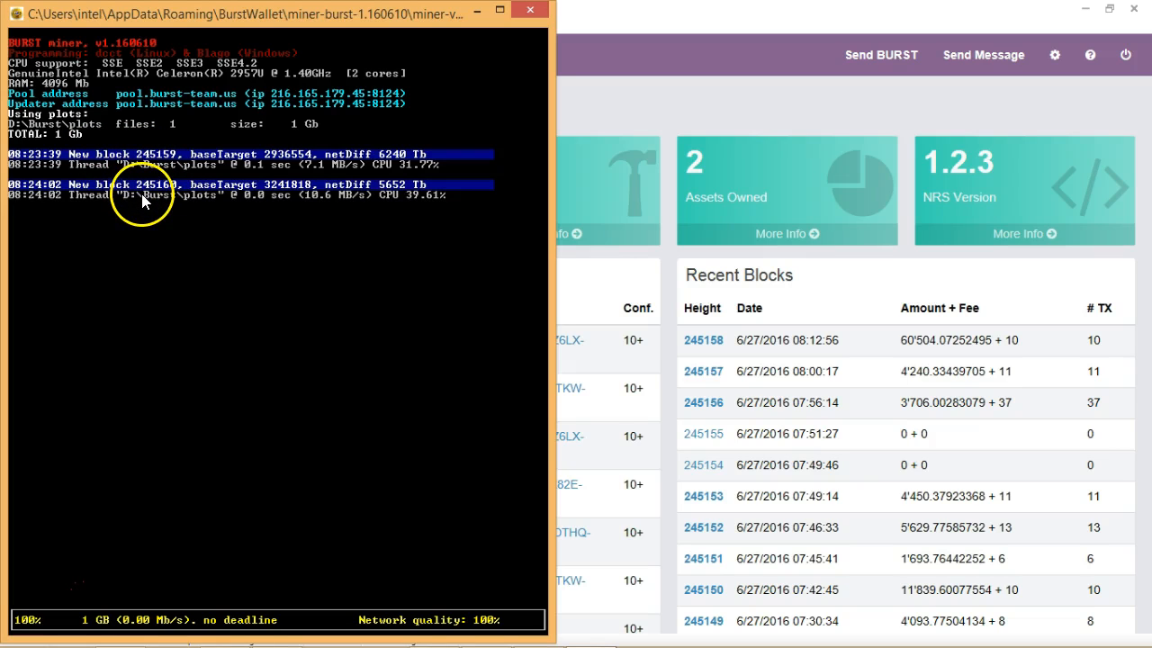
mouse_move(198, 616)
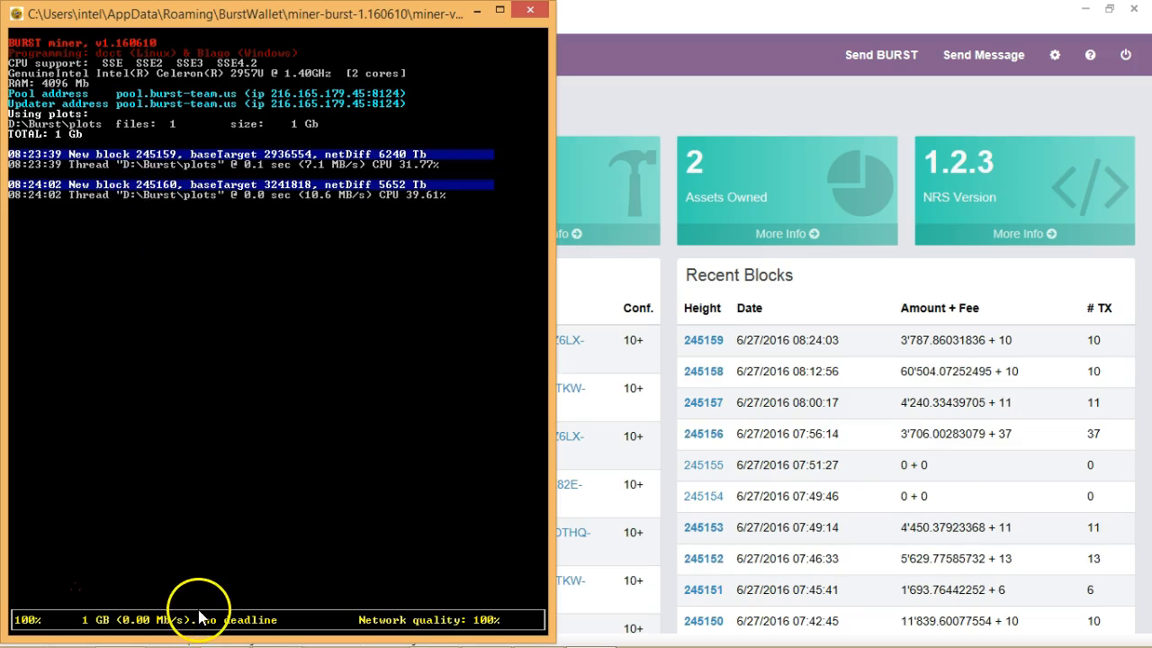
mouse_move(203, 502)
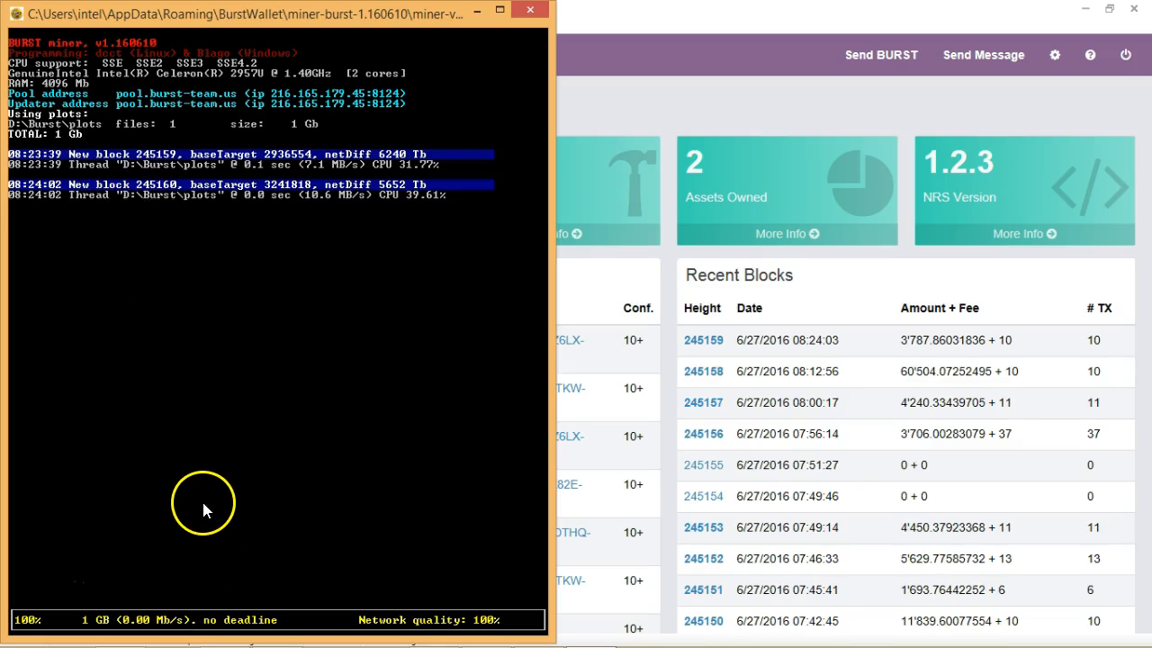
mouse_move(189, 308)
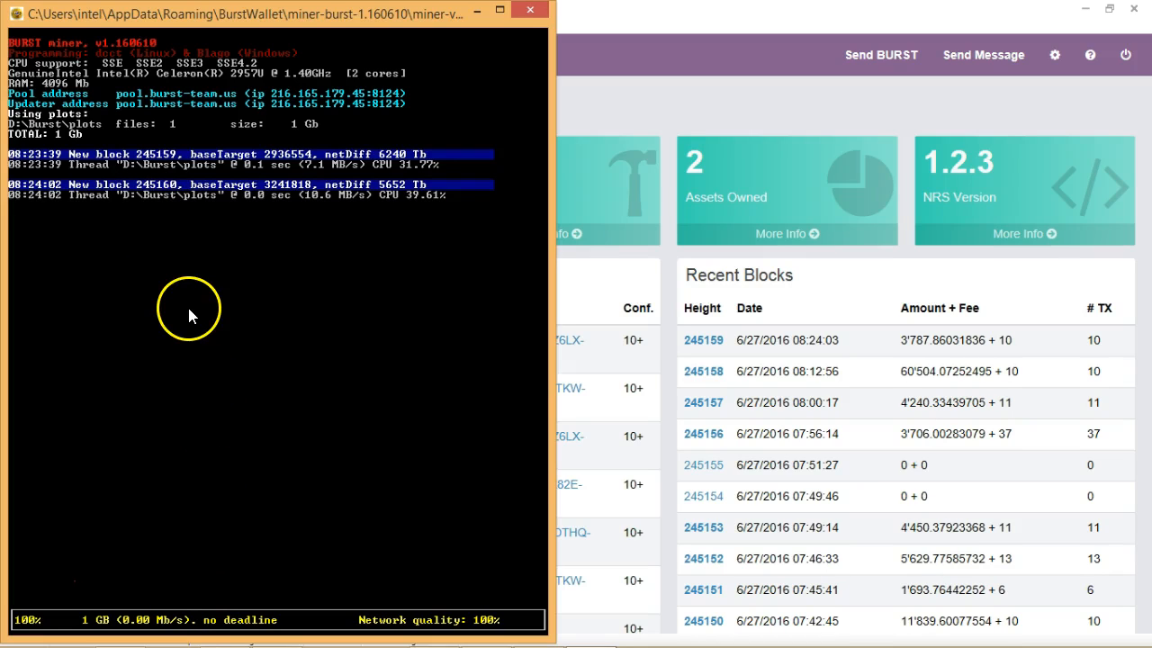
mouse_move(193, 293)
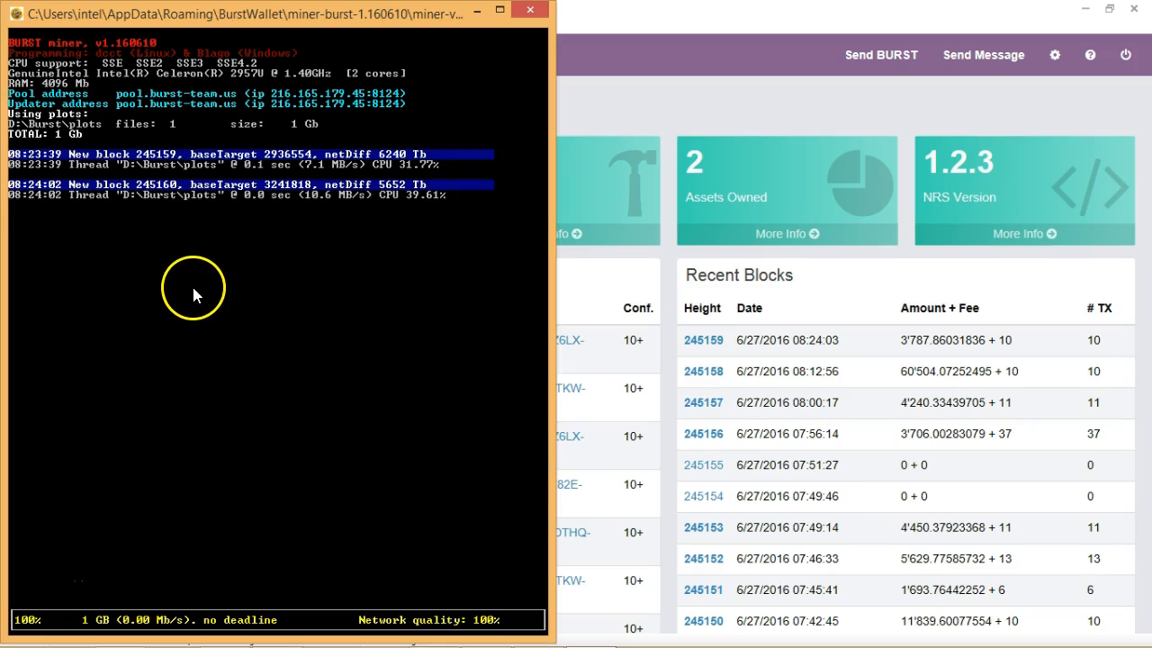
mouse_move(196, 221)
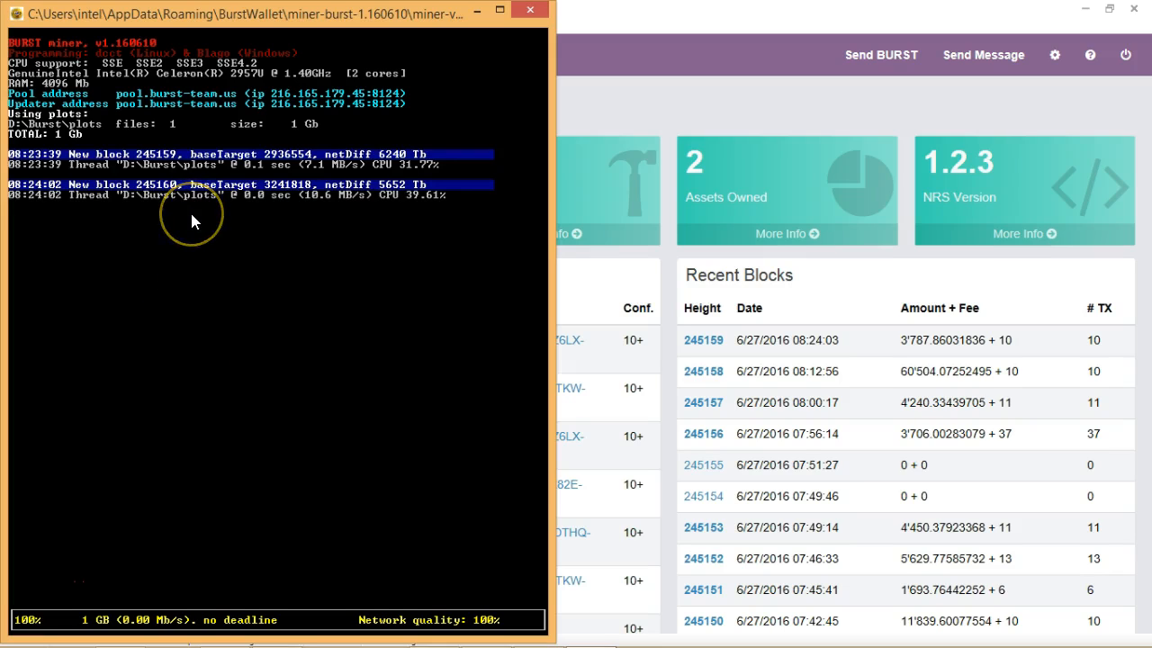
mouse_move(193, 223)
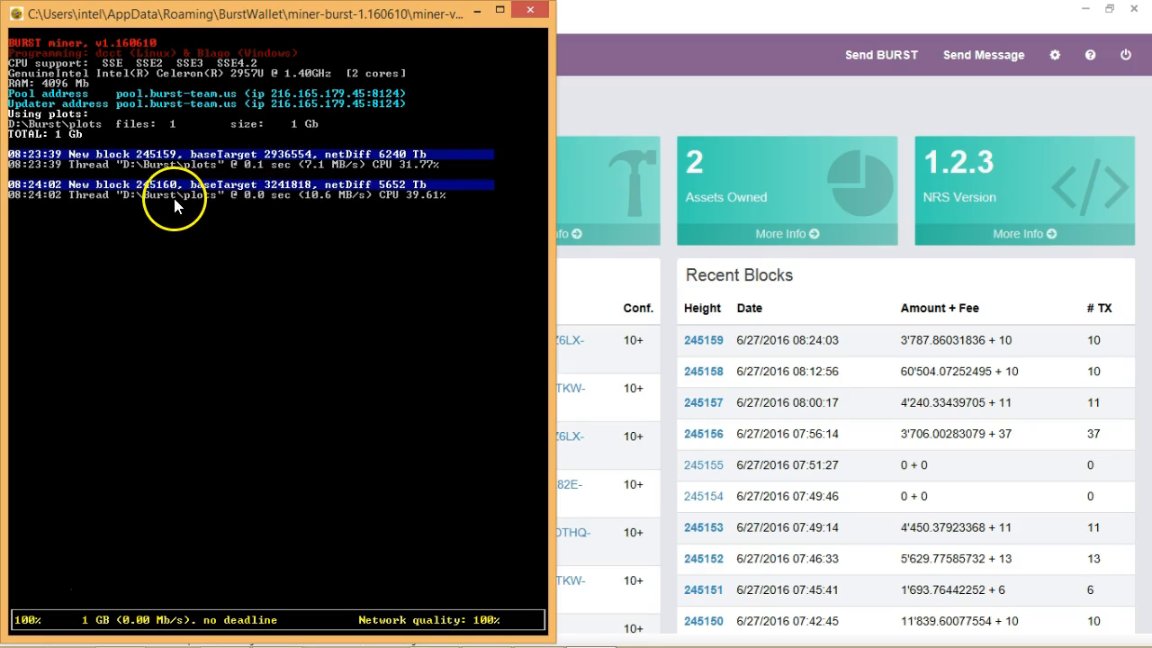
mouse_move(273, 214)
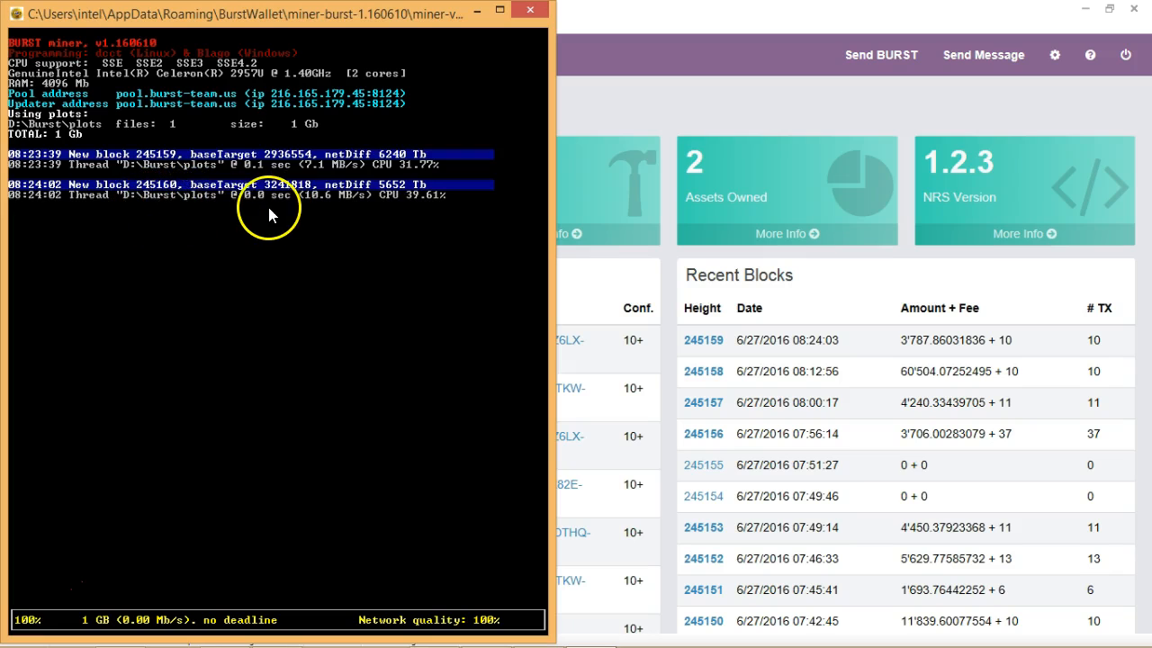
mouse_move(364, 216)
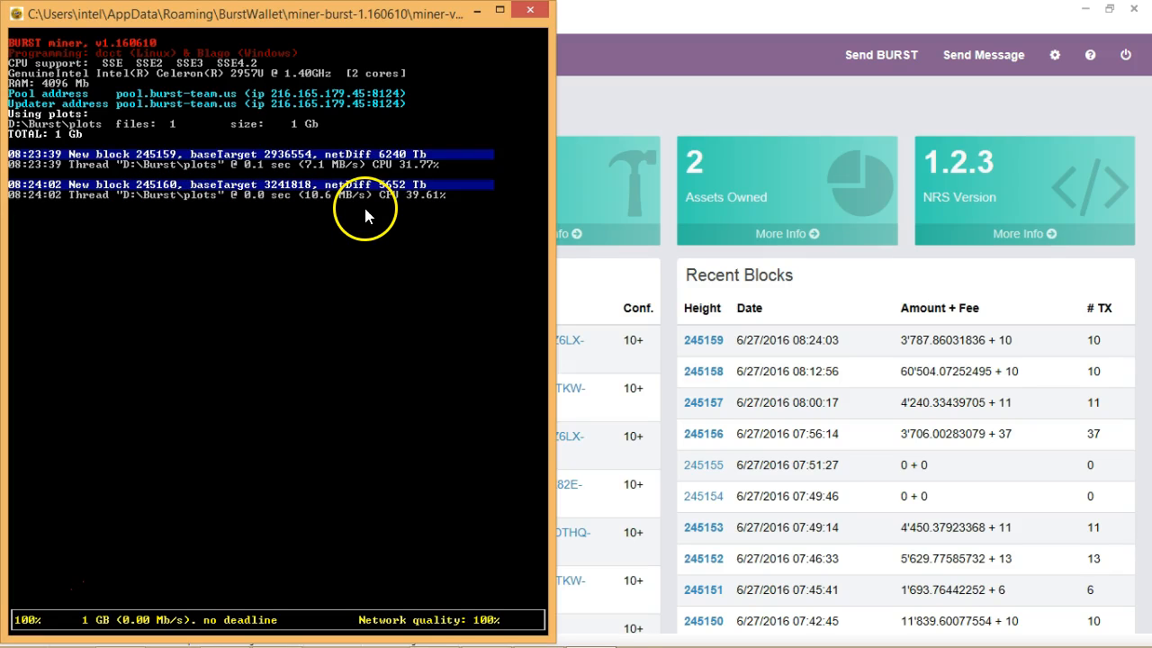
mouse_move(214, 230)
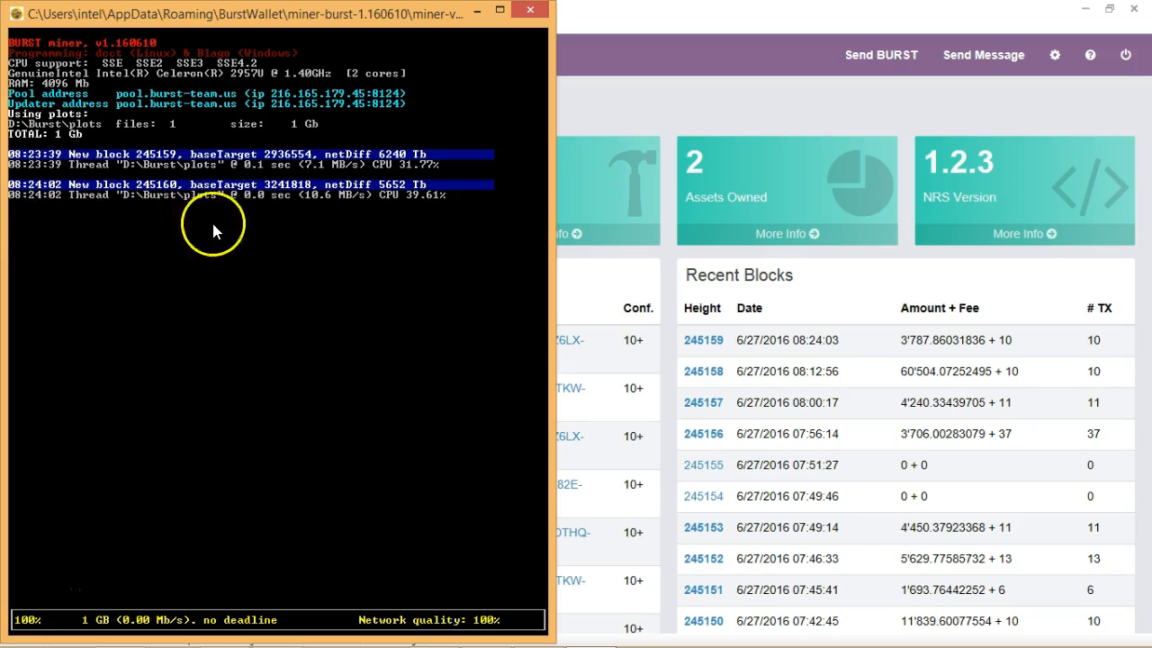
mouse_move(308, 231)
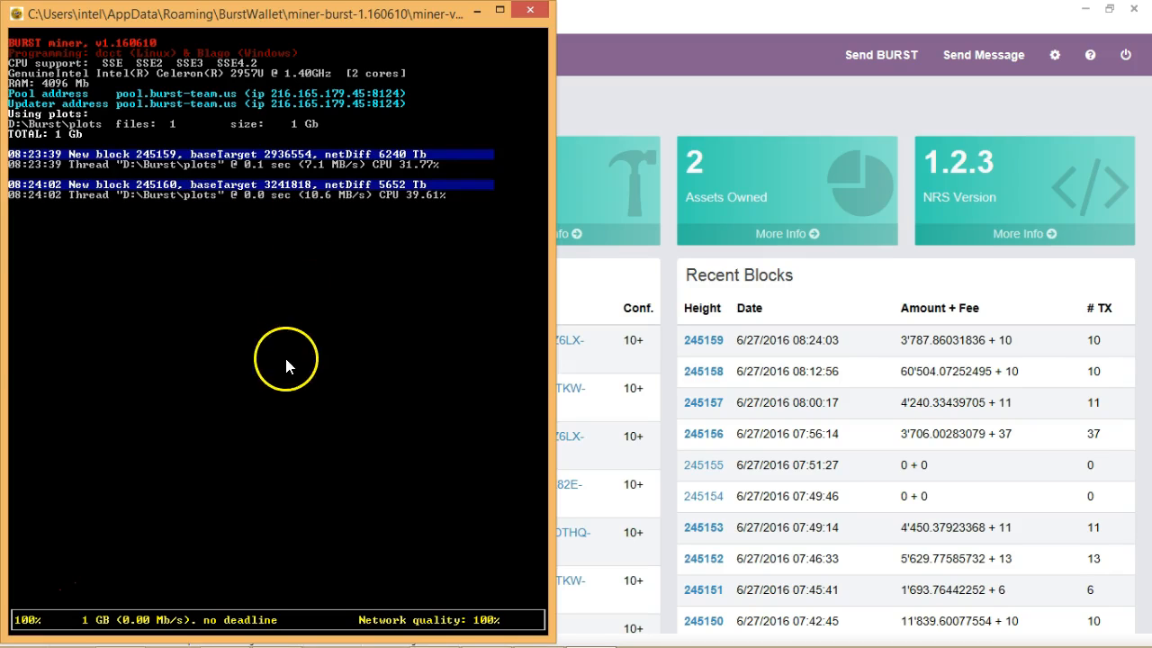
mouse_move(232, 479)
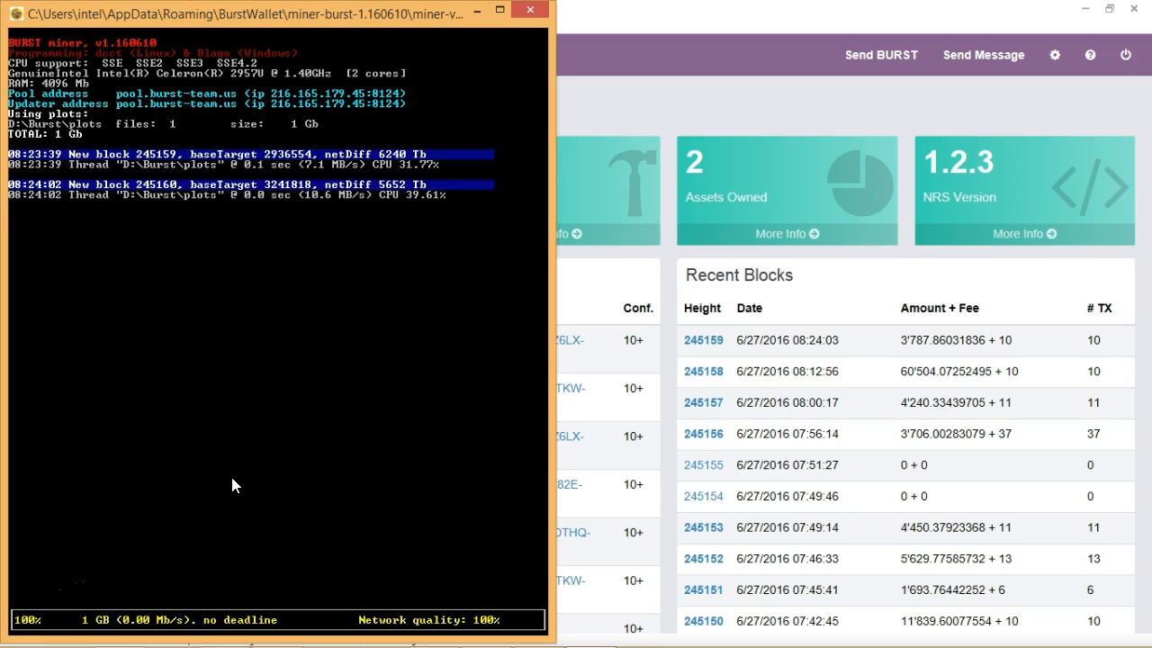
mouse_move(27, 610)
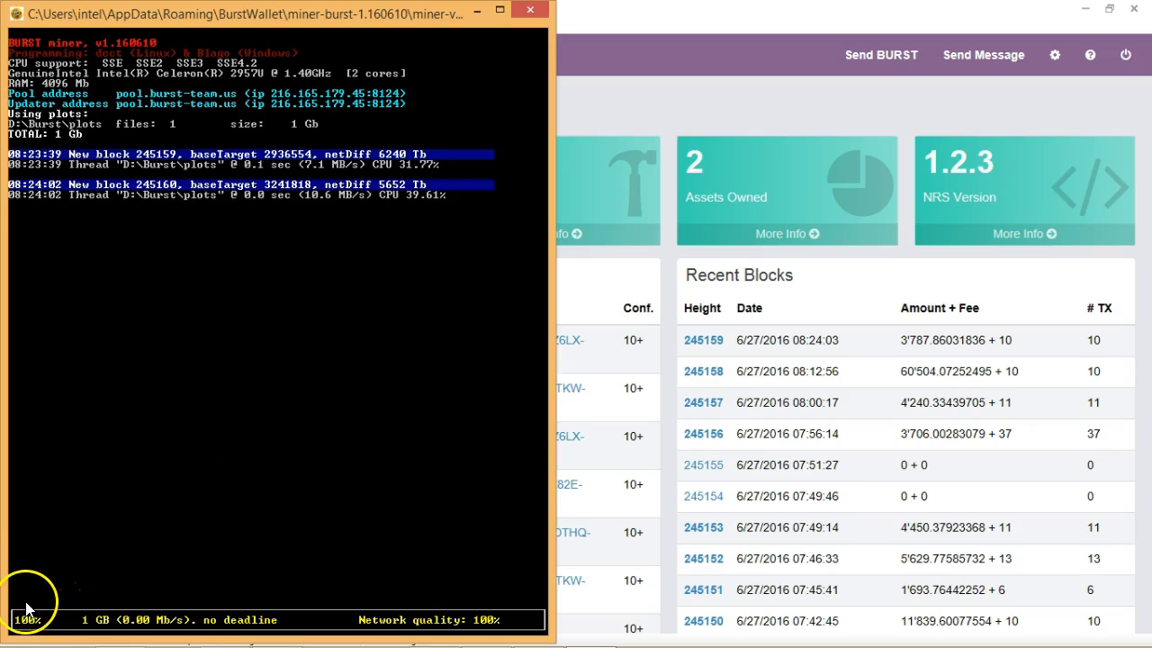